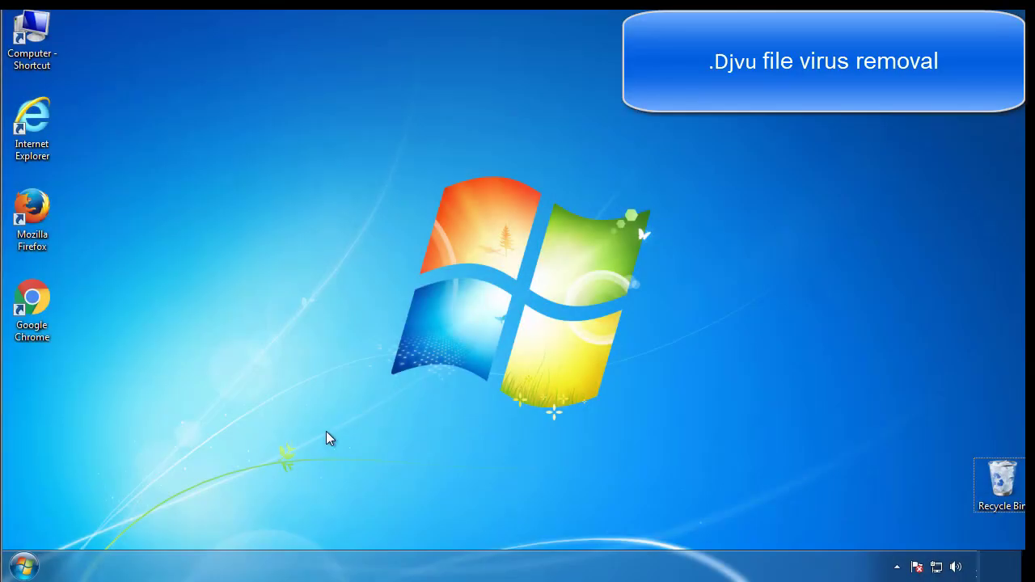
Step: Enable minimal Safe boot in msconfig's Boot tab and apply it to restart into Safe Mode
click(16, 564)
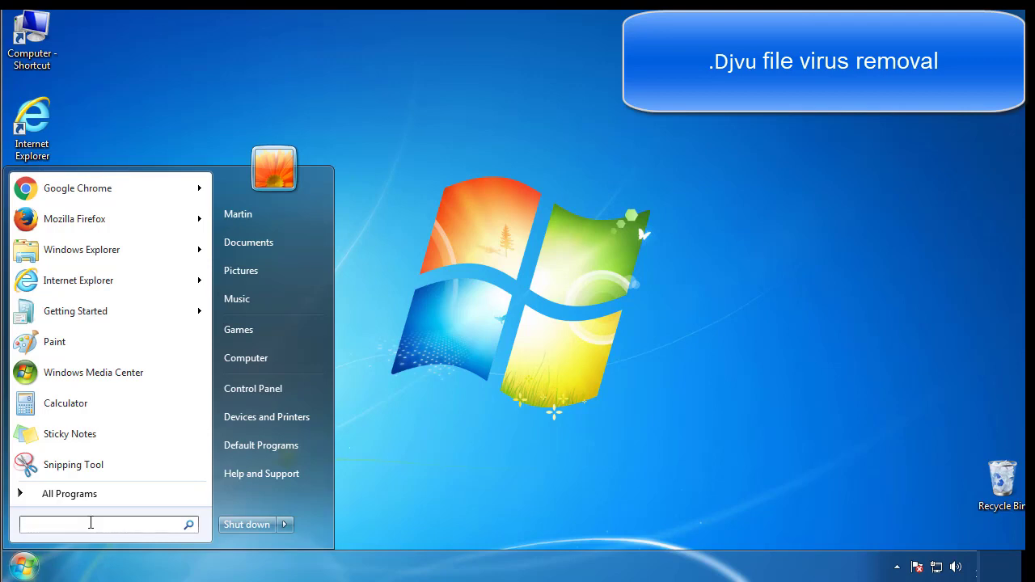
text(mscon)
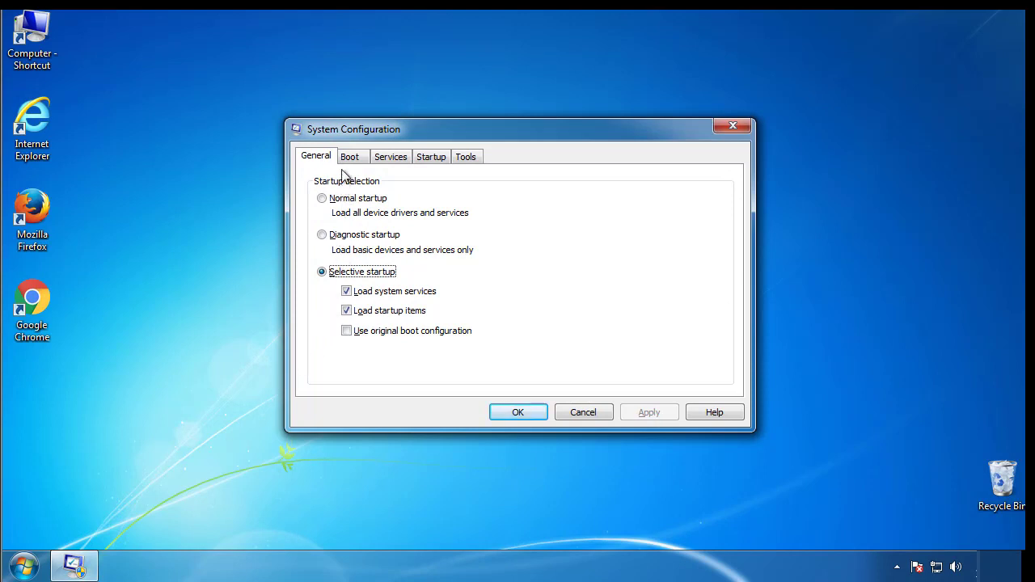
click(349, 156)
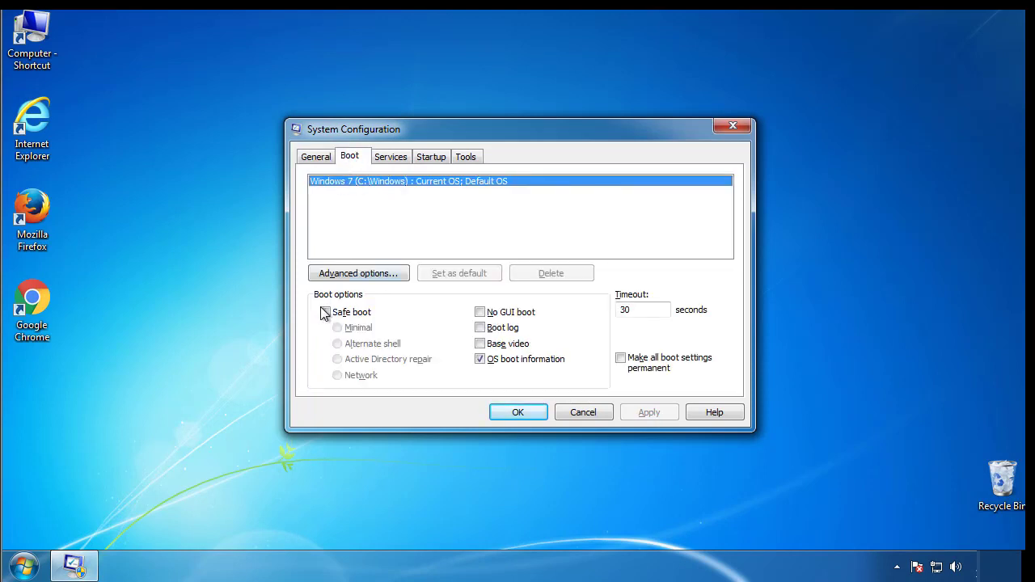
click(325, 312)
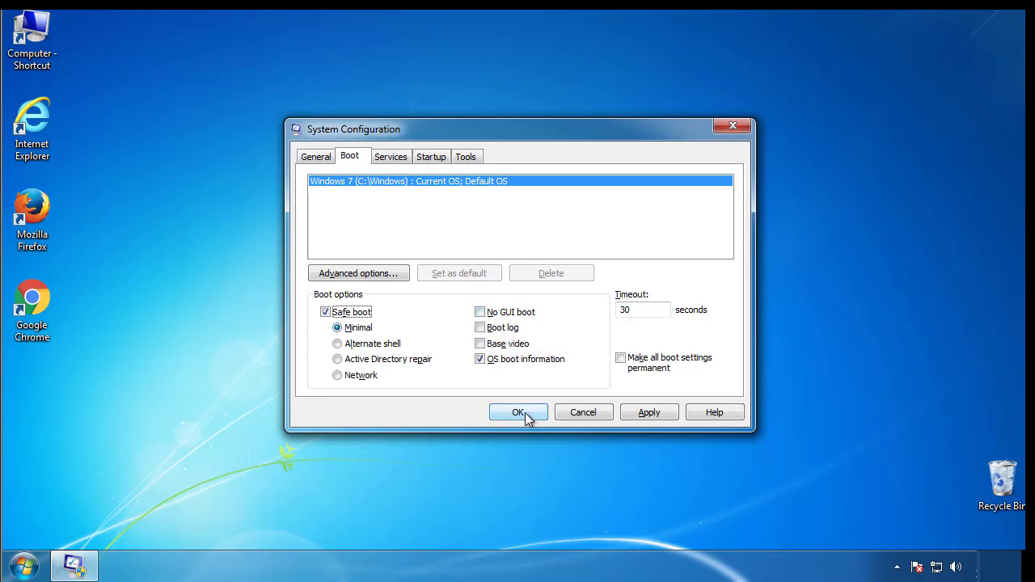
click(517, 412)
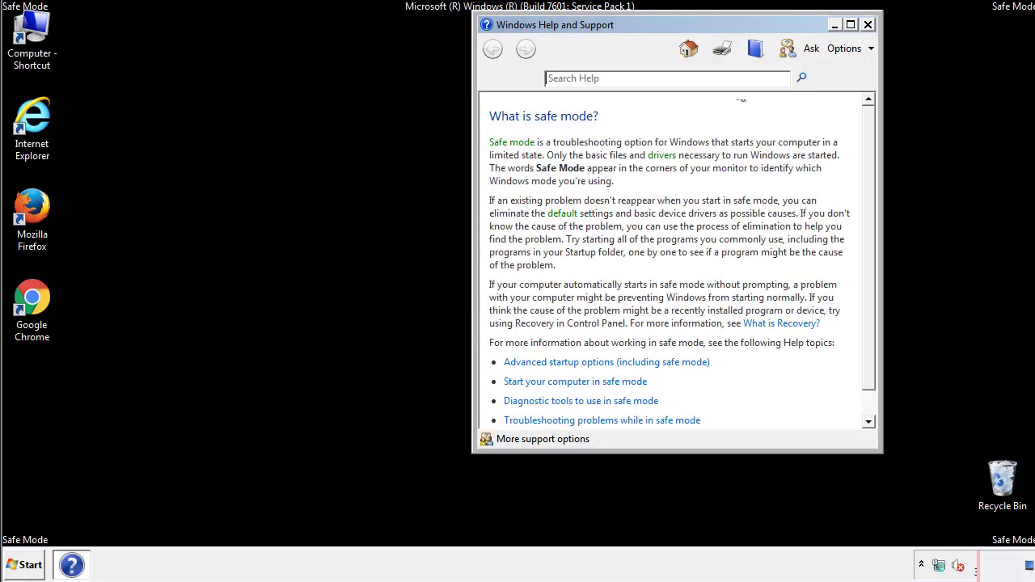
Step: Dismiss Safe Mode help, set Folder Options to show hidden files, folders and drives
click(868, 24)
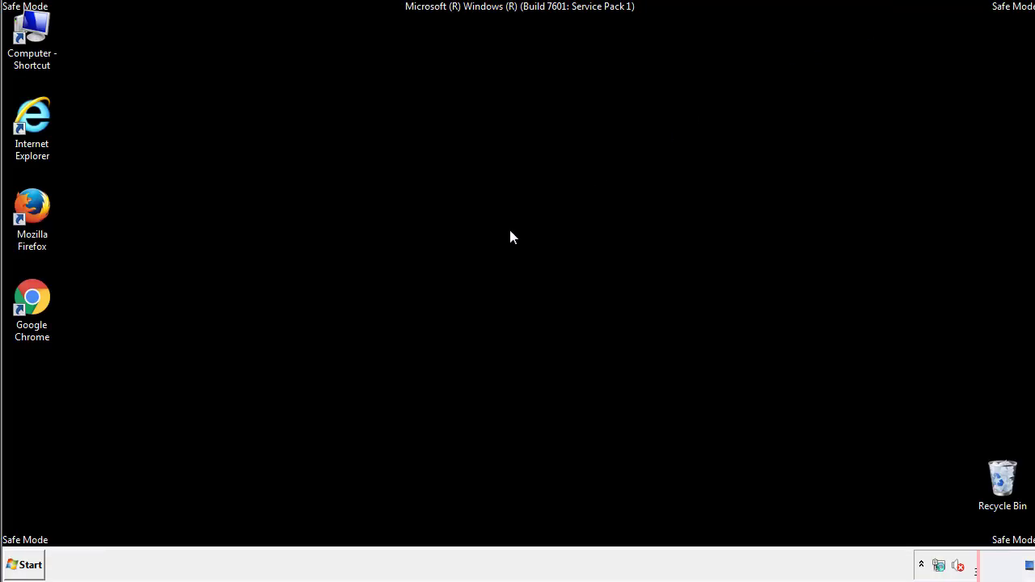
click(24, 564)
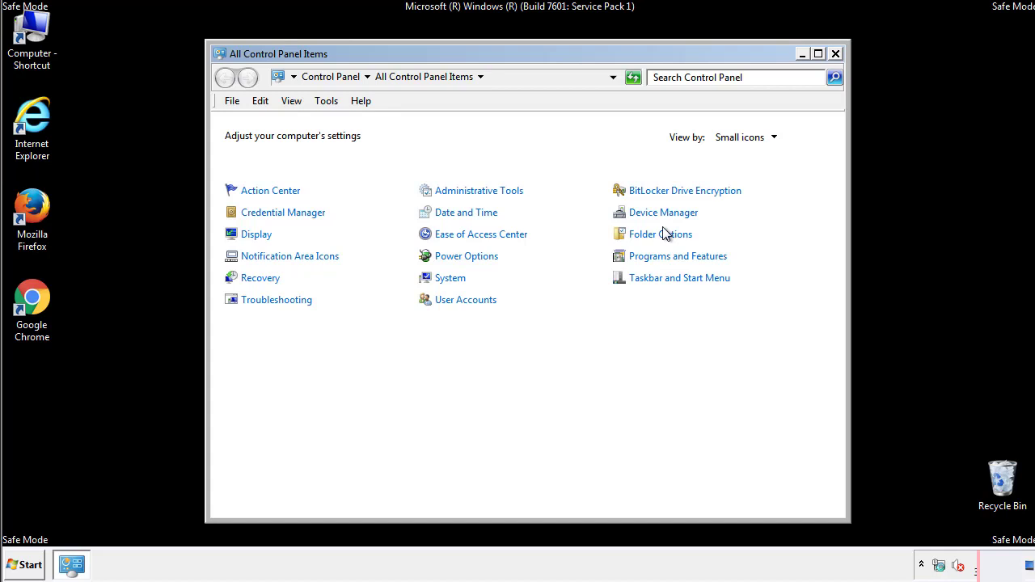
click(659, 234)
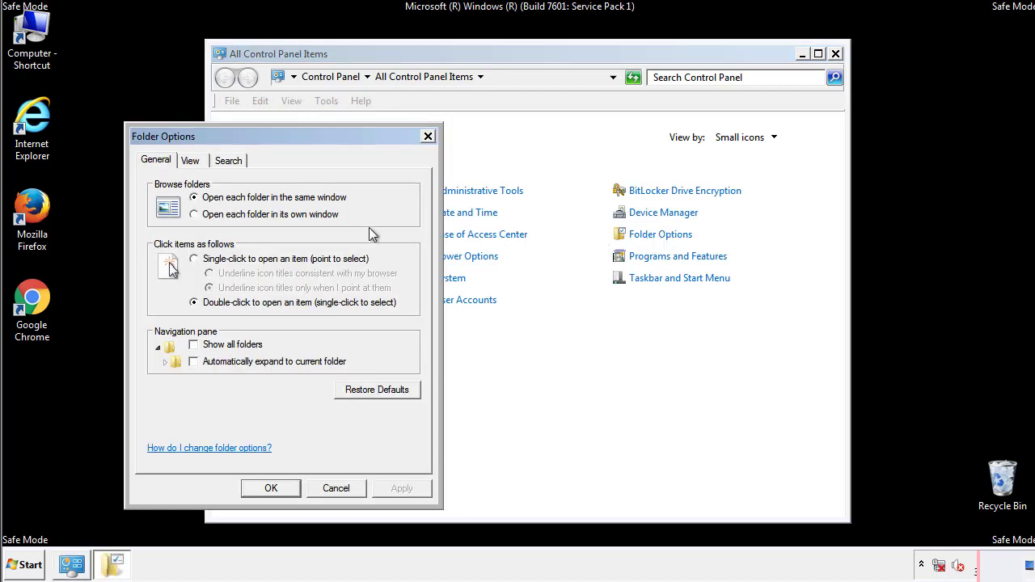
click(190, 160)
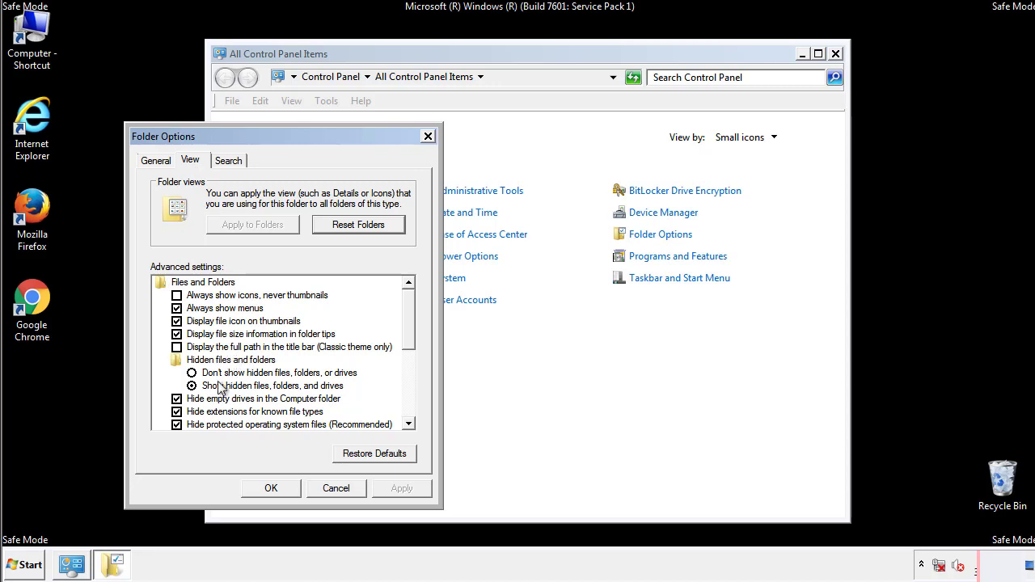
click(192, 385)
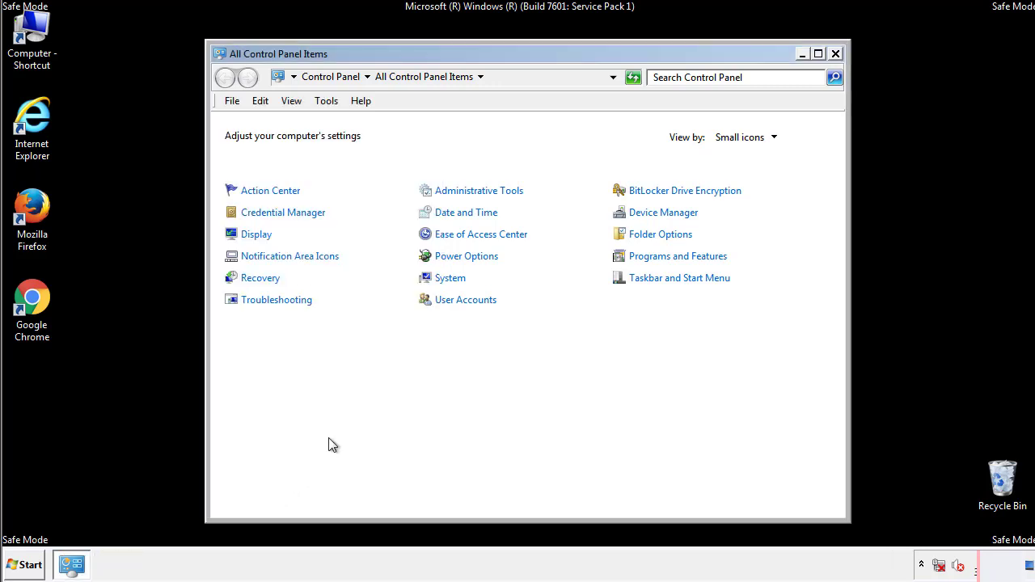
click(835, 54)
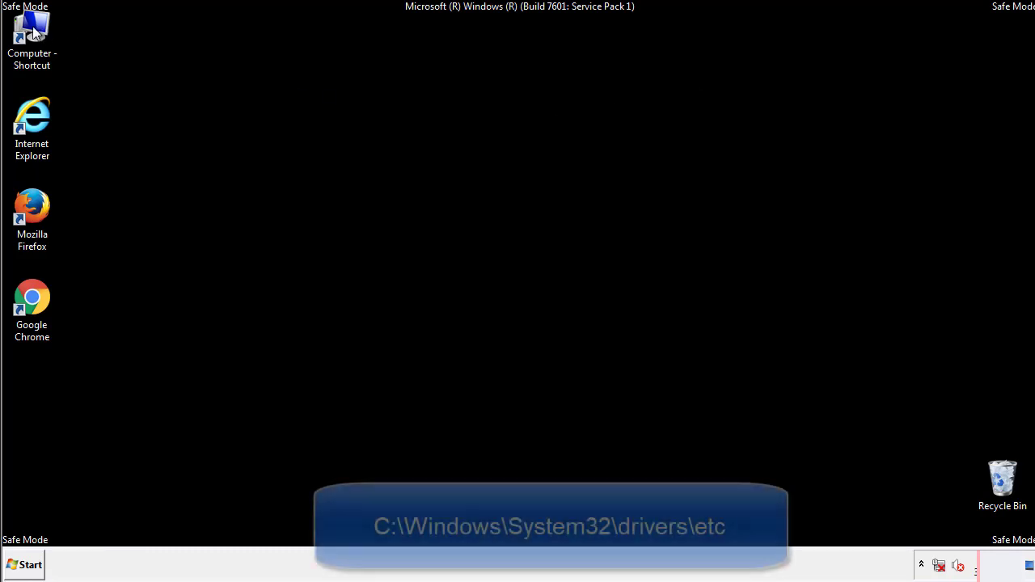
Step: Browse from Computer to C:\Windows\System32\drivers\etc and open the hosts file in Notepad
double_click(32, 33)
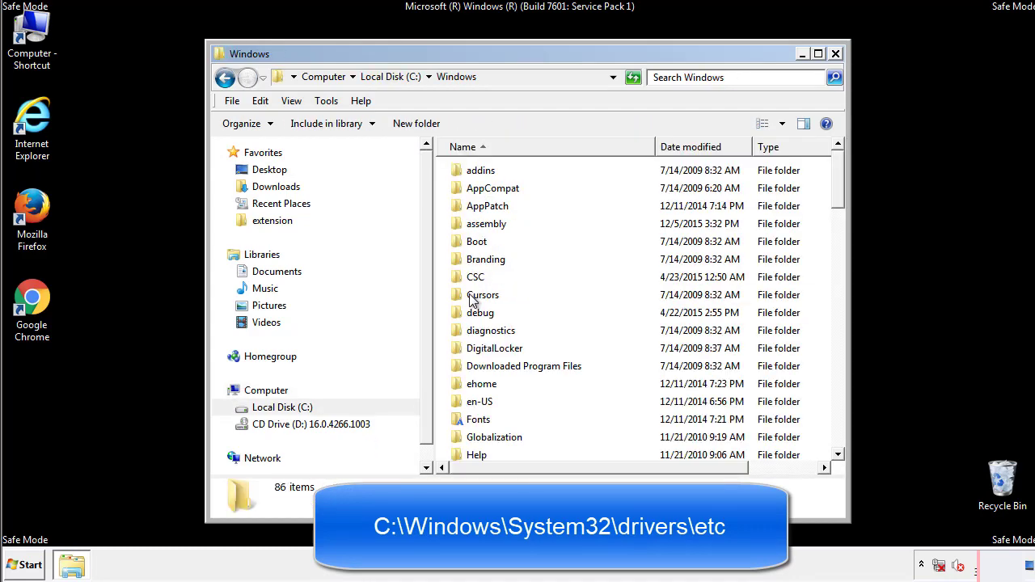
scroll(down, 3)
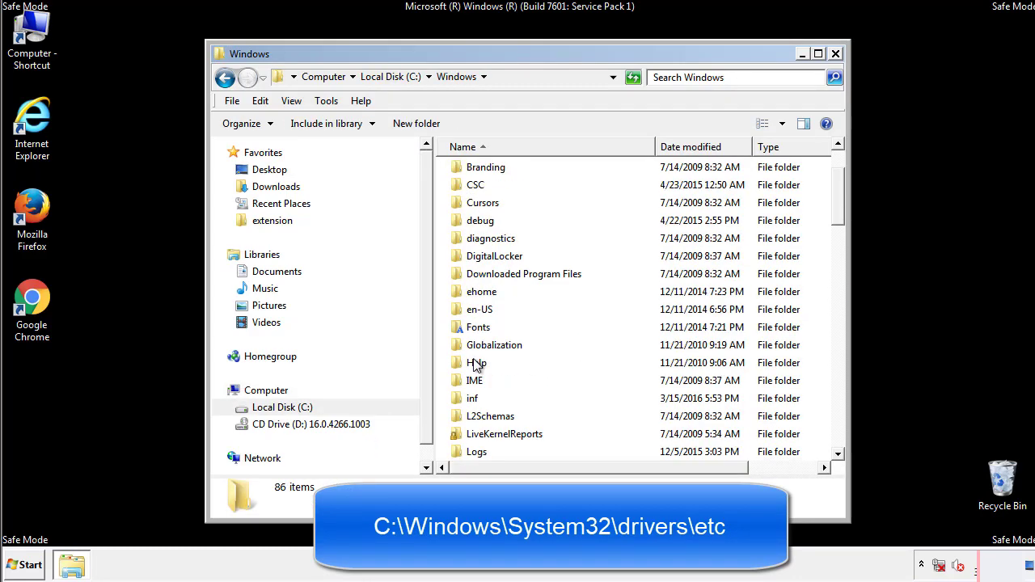
scroll(down, 3)
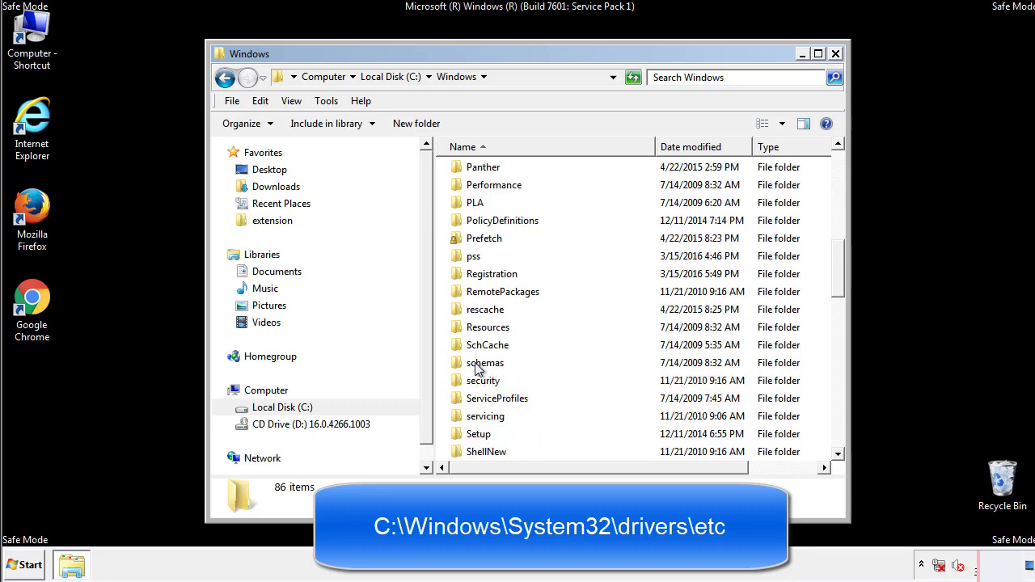
click(511, 76)
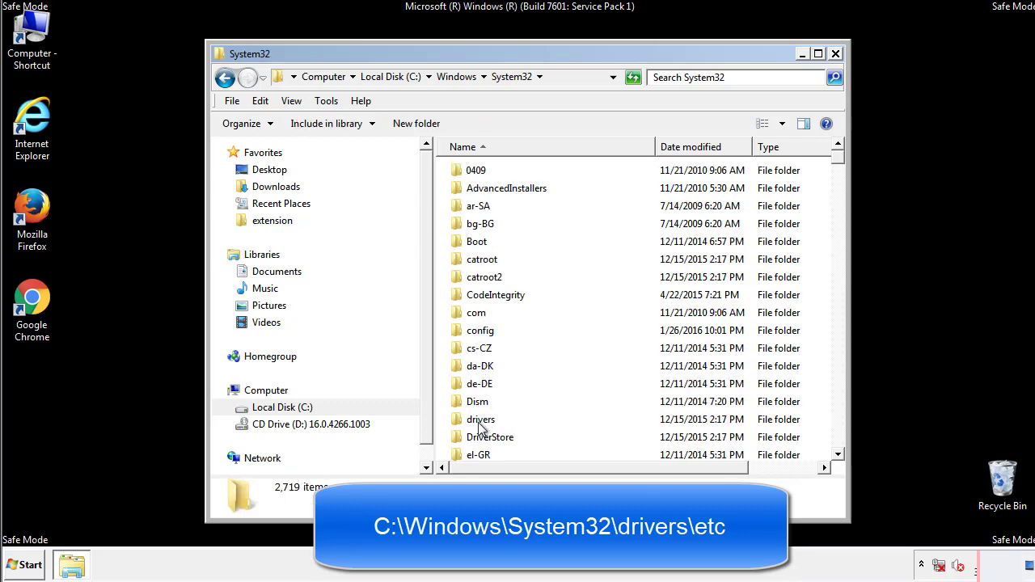
double_click(480, 419)
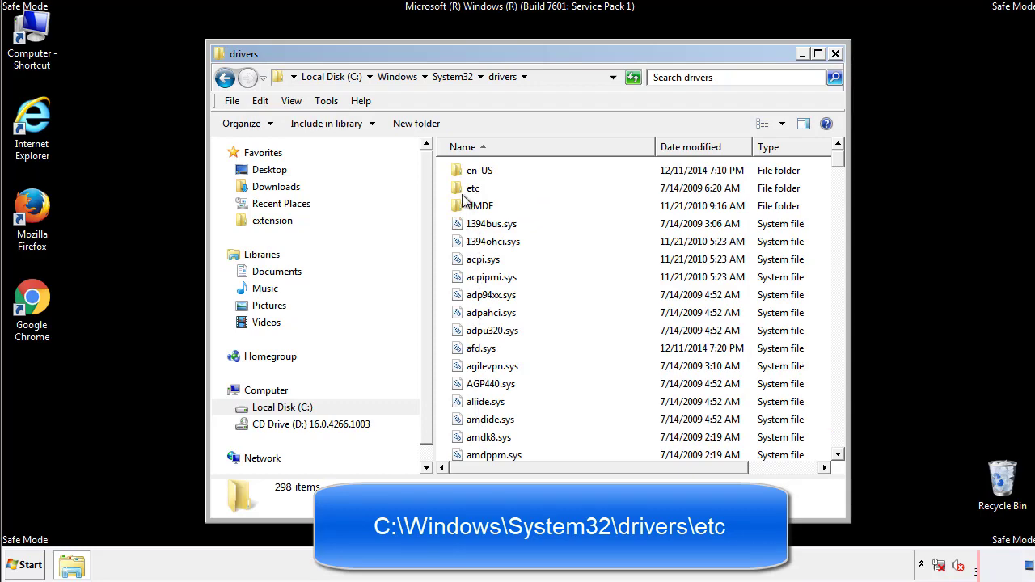
double_click(472, 187)
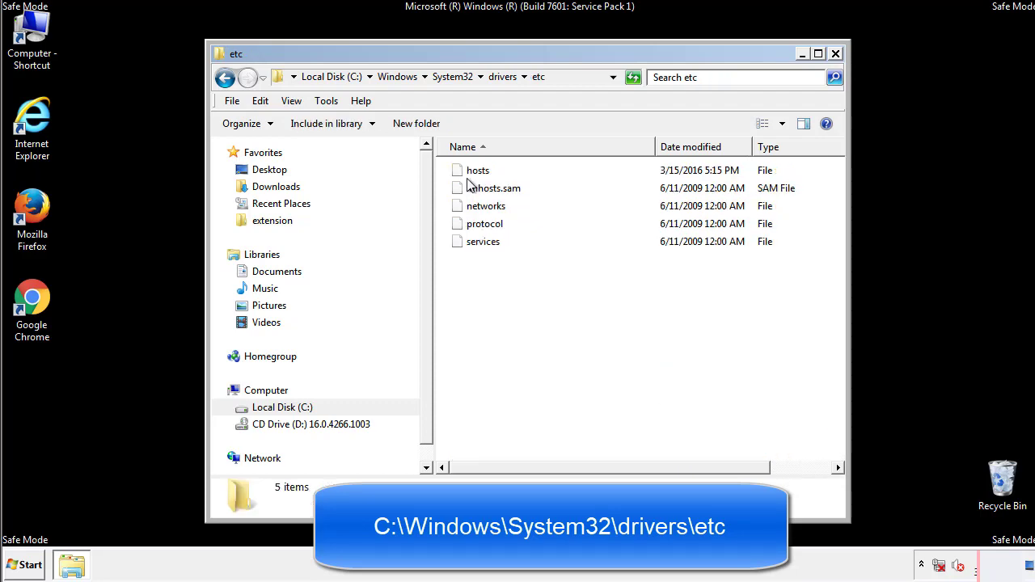
double_click(478, 170)
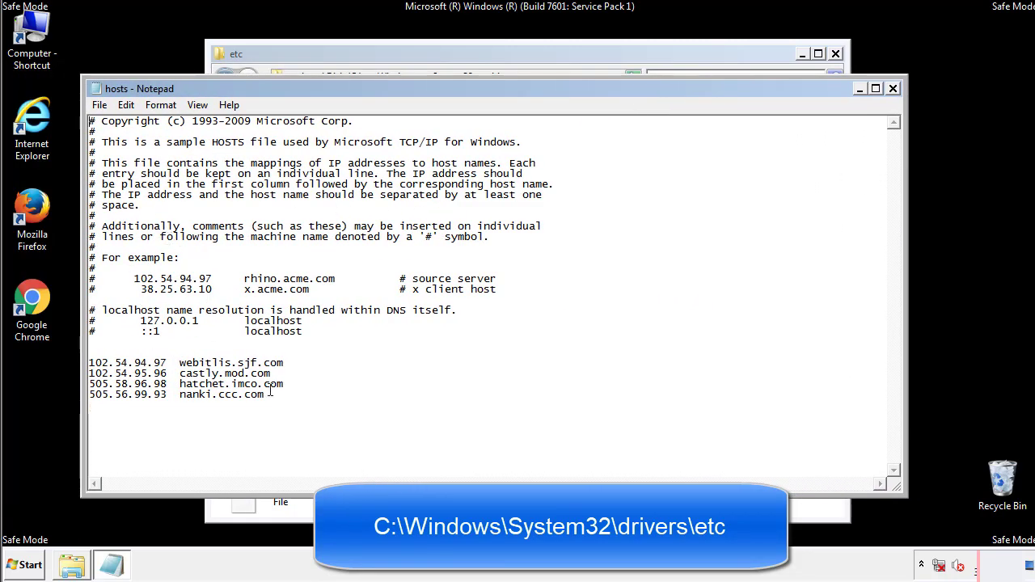
mouse_move(306, 390)
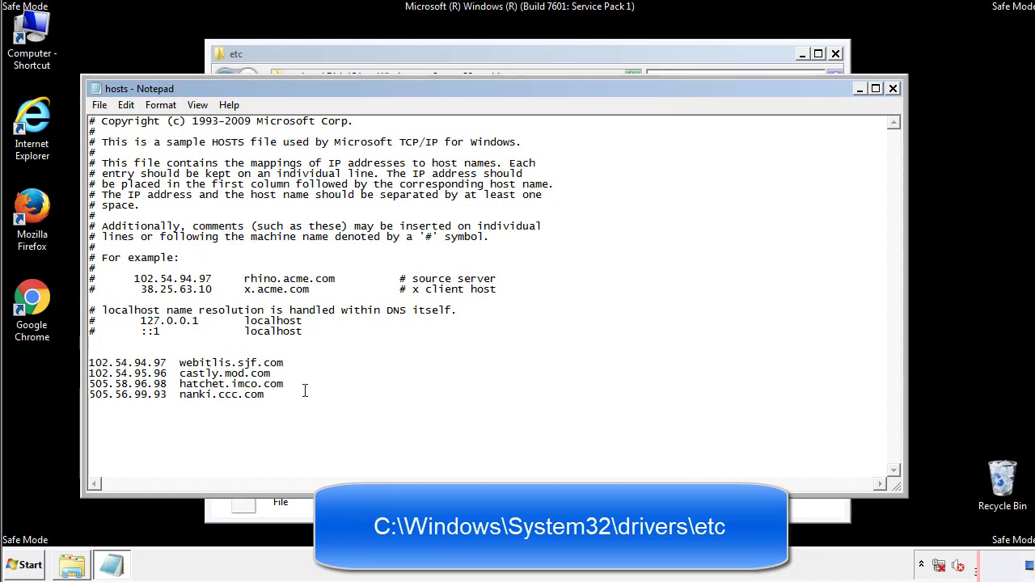
Step: Delete the four extra host entries, save hosts, and close Notepad and the etc window
drag(89, 361, 285, 395)
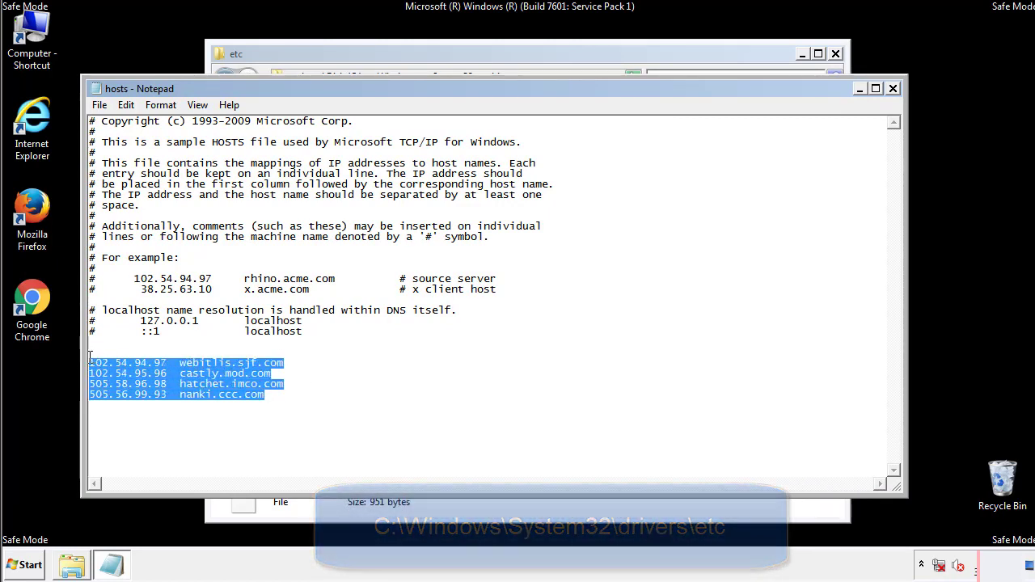
key(Delete)
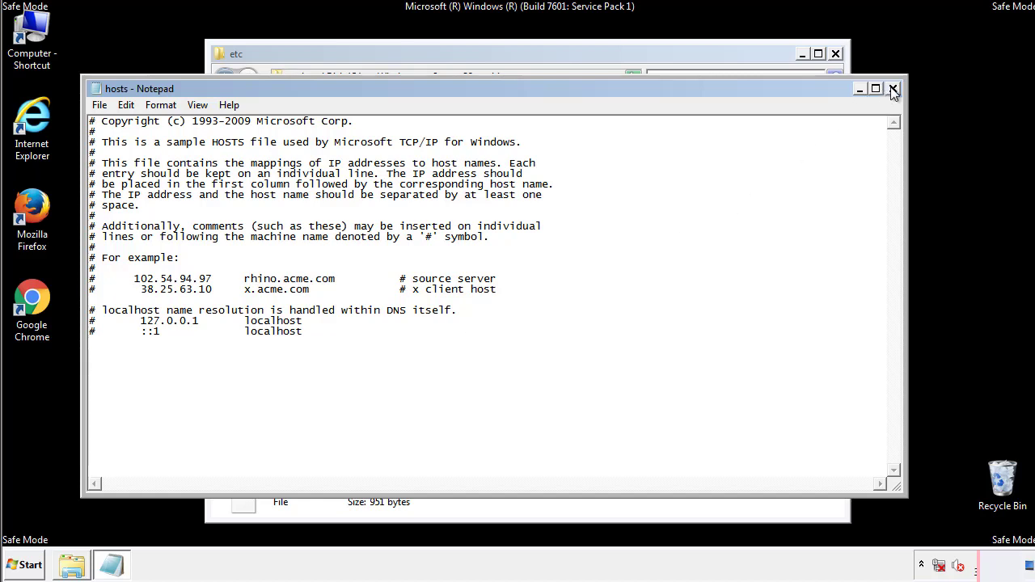
click(893, 88)
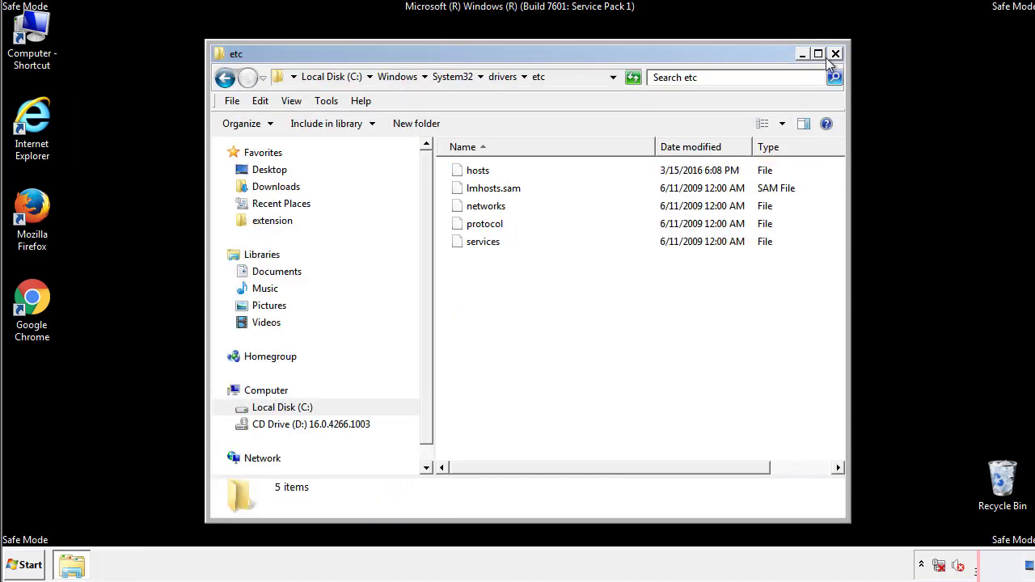
click(835, 53)
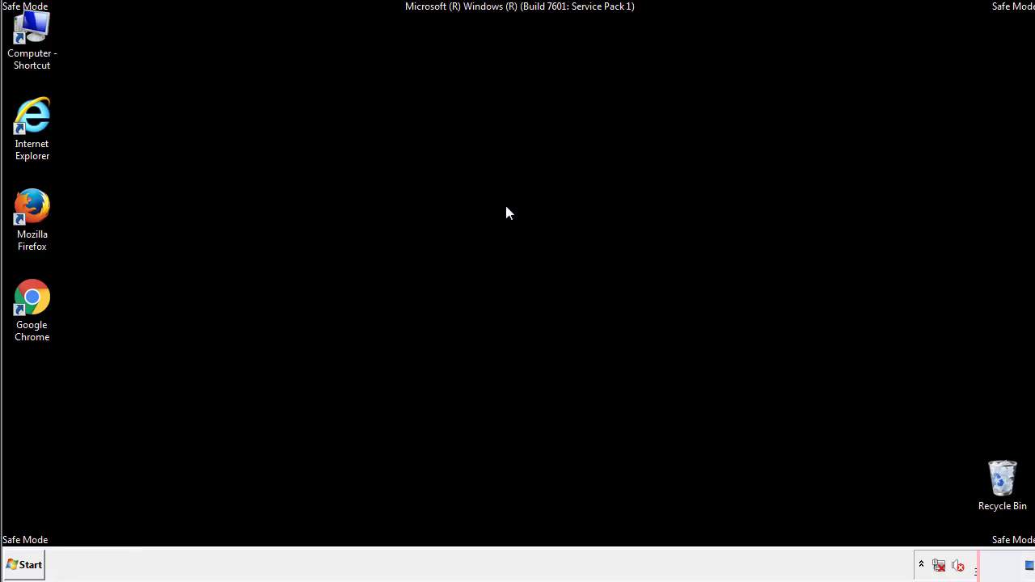
Step: Open the Startup folder from the Start menu's programs list
click(24, 564)
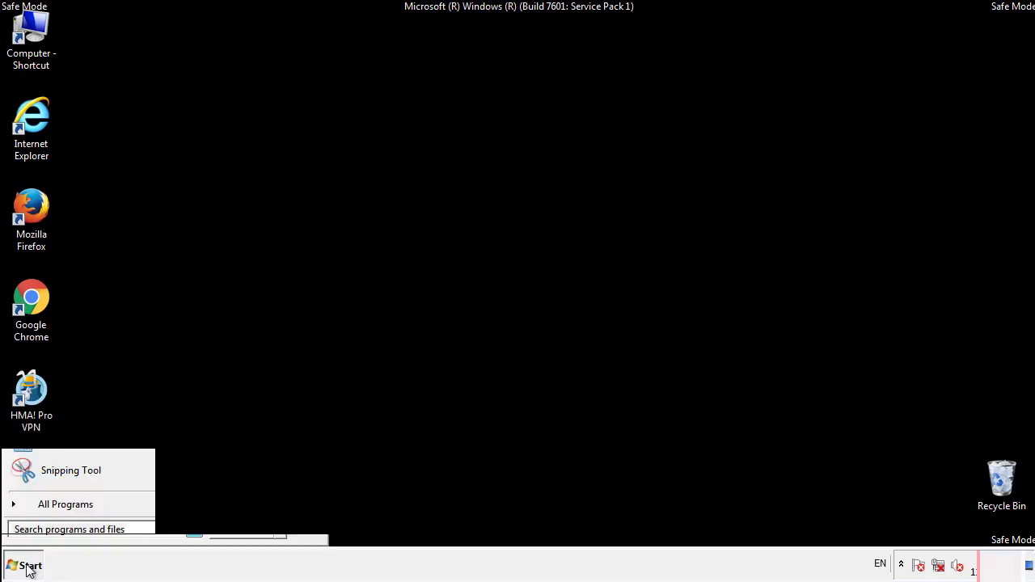
click(65, 504)
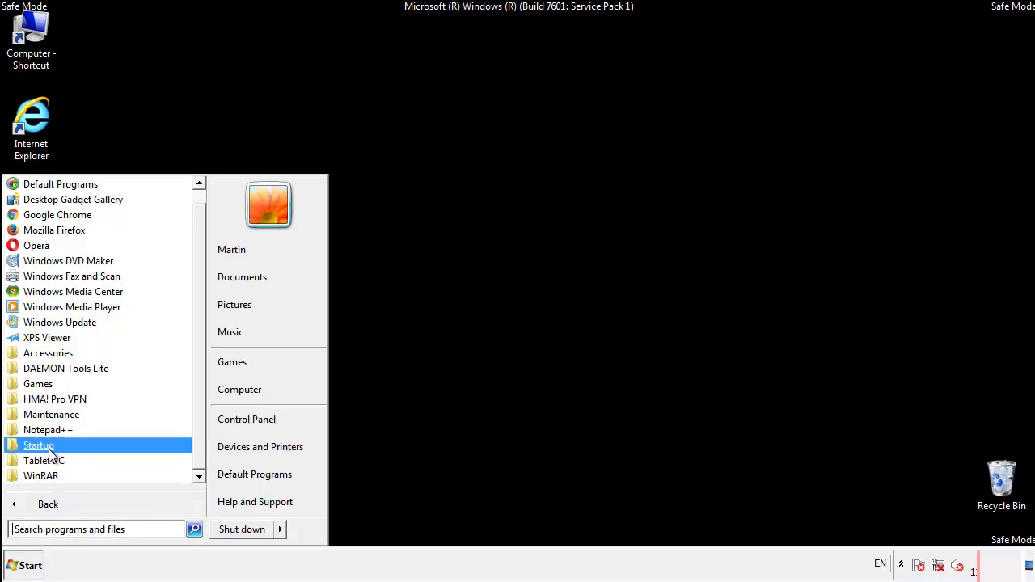
right_click(38, 446)
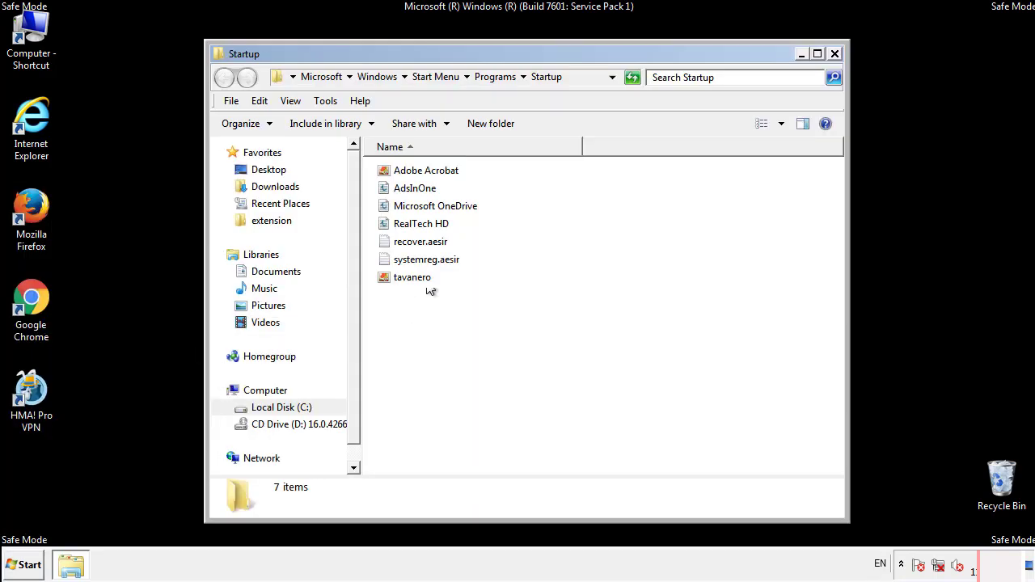
Step: Delete AdsInOne, recover.aesir, systemreg.aesir and tavanero from Startup, then close the window
click(415, 187)
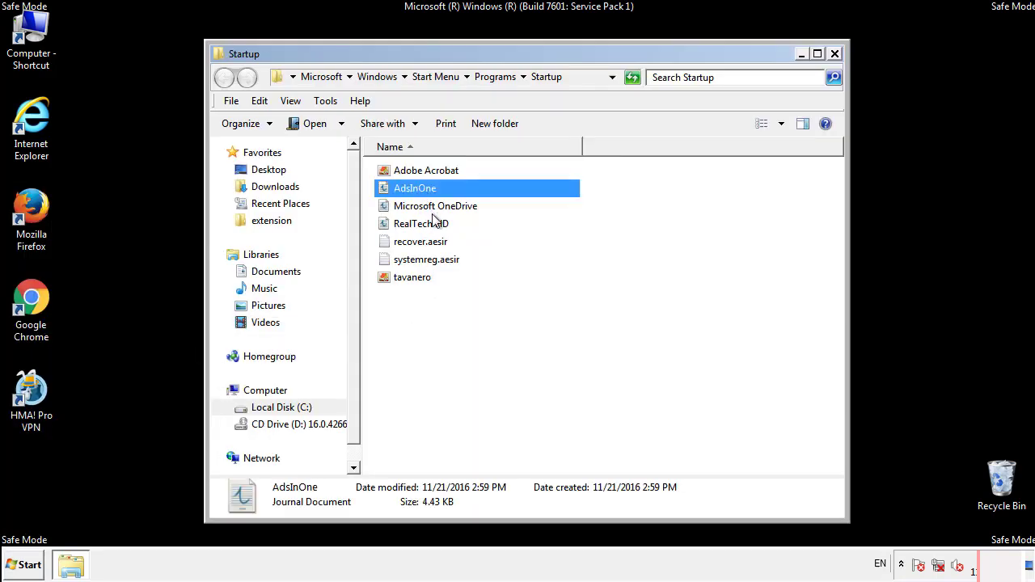
click(426, 258)
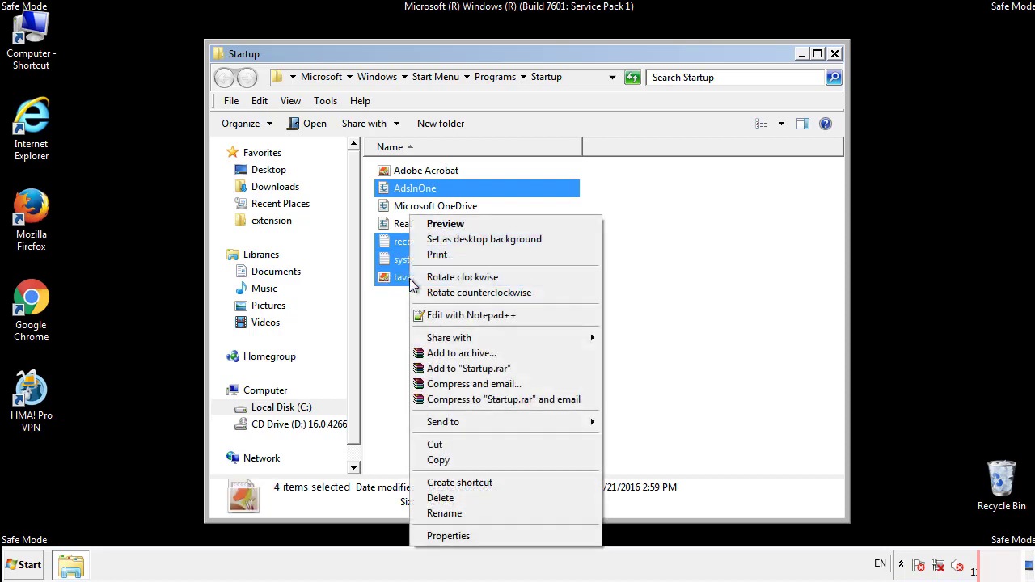
click(440, 497)
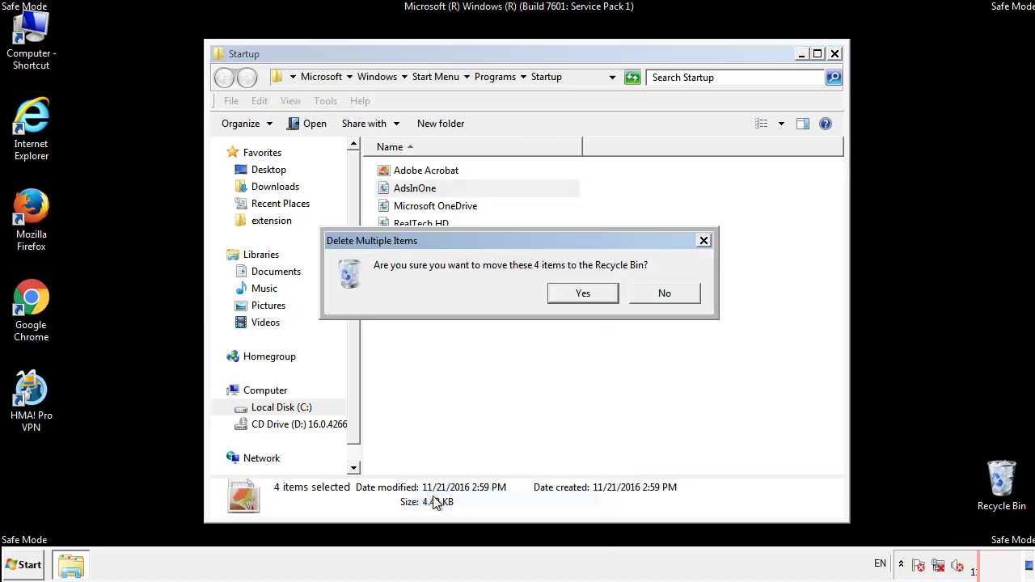
click(582, 293)
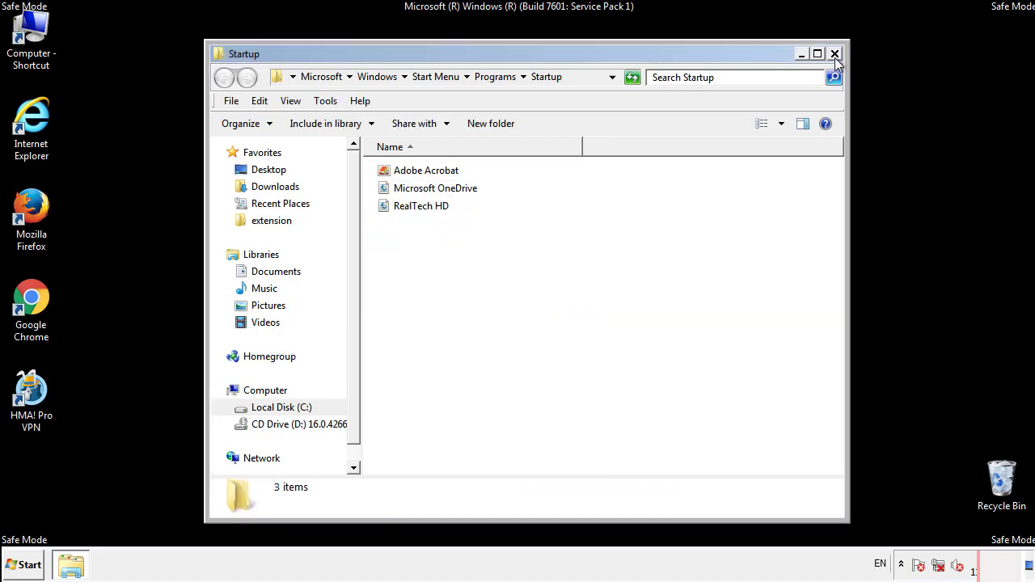
click(835, 53)
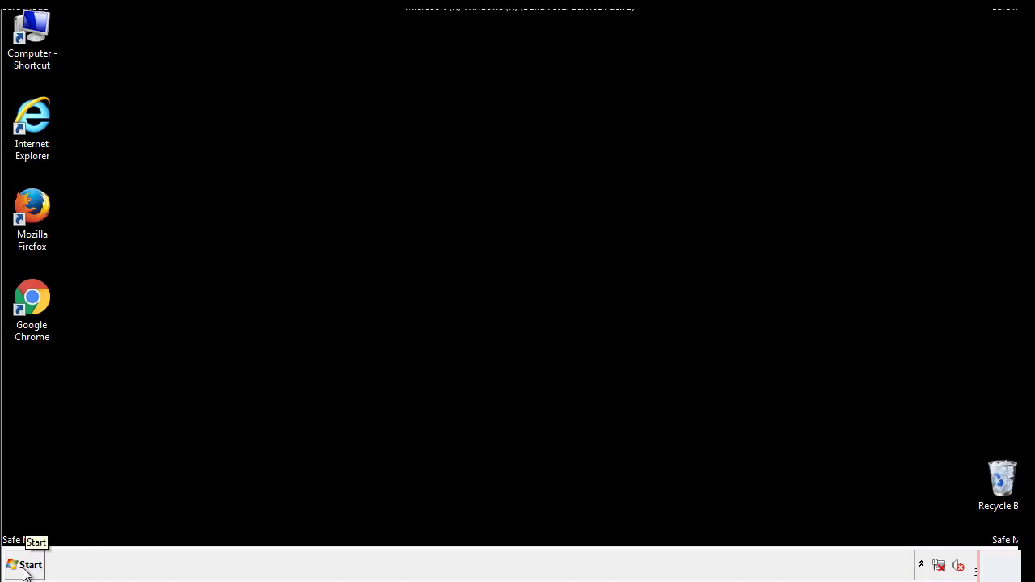
Step: Launch regedit and expand HKLM\SOFTWARE\Microsoft\Windows\CurrentVersion
click(25, 564)
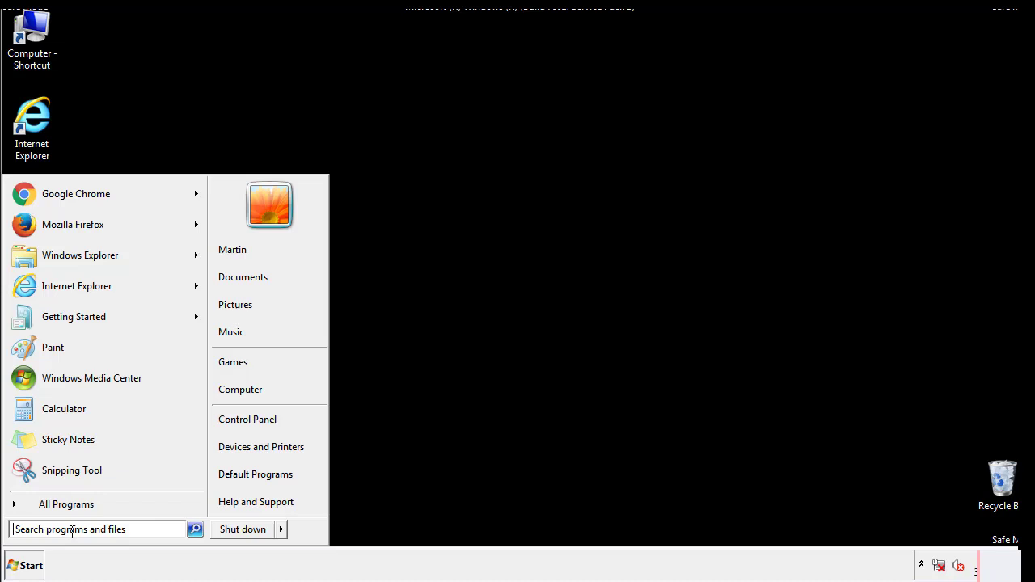
text(reged)
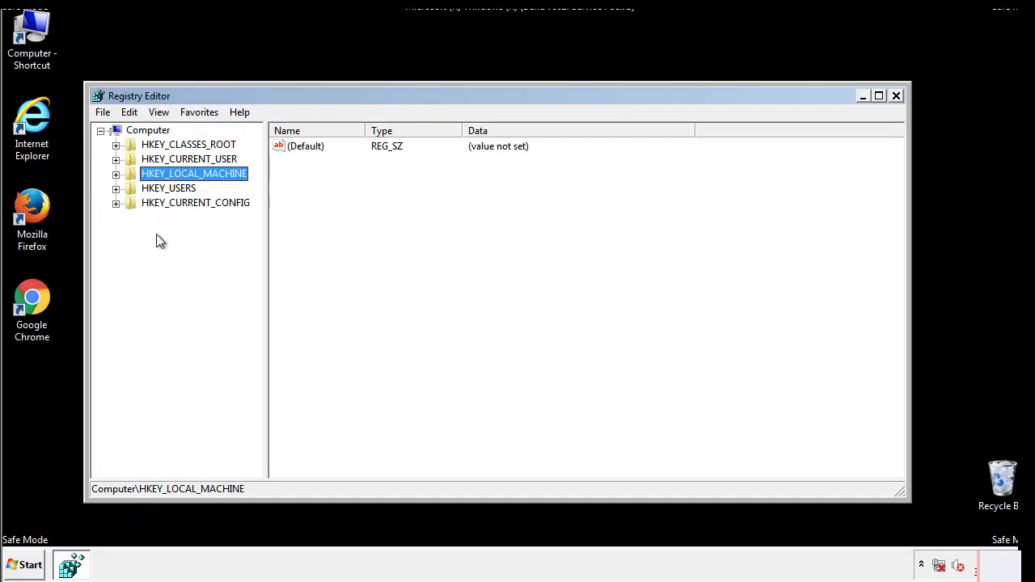
click(117, 173)
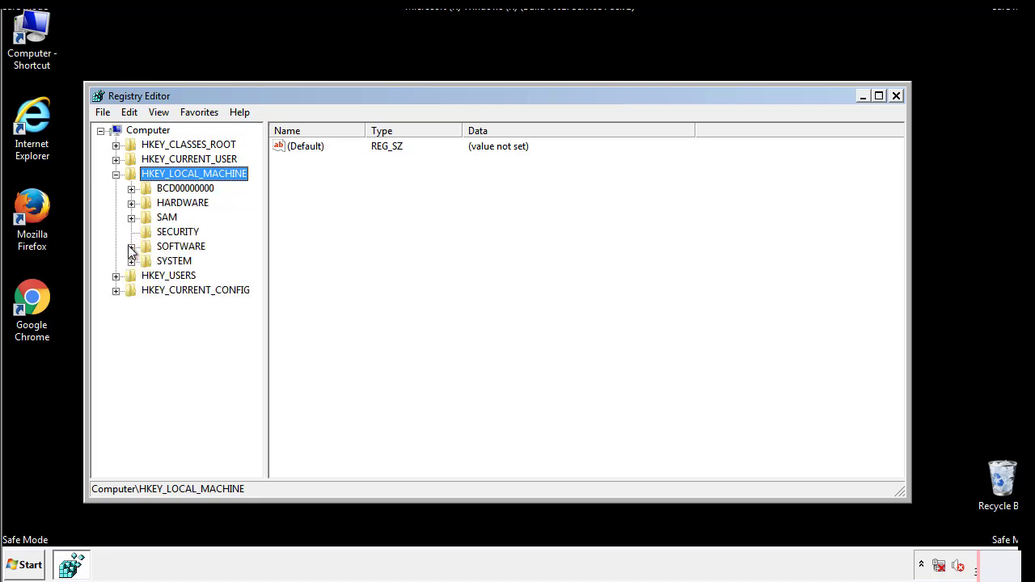
click(132, 245)
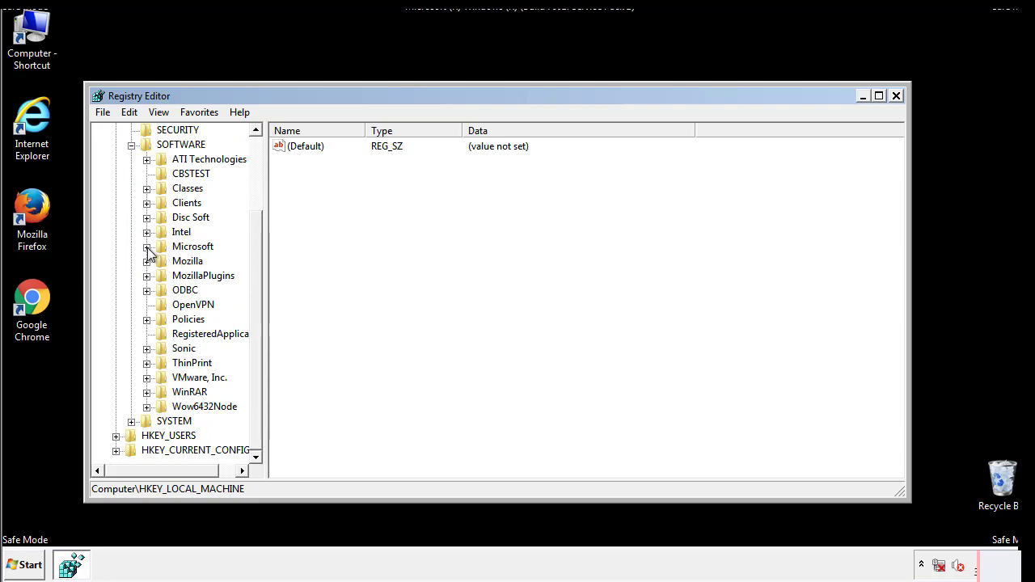
click(147, 246)
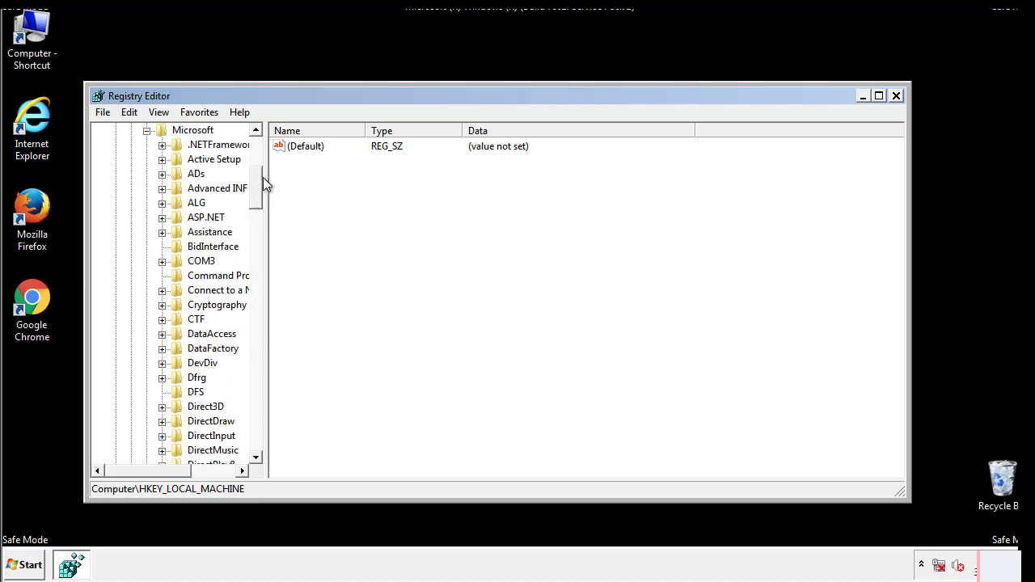
scroll(down, 3)
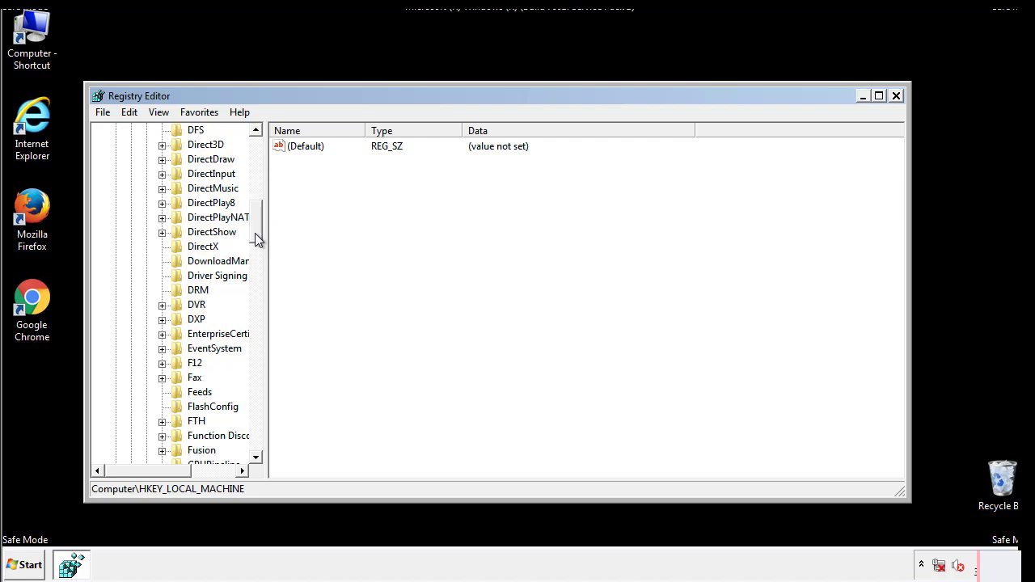
scroll(down, 3)
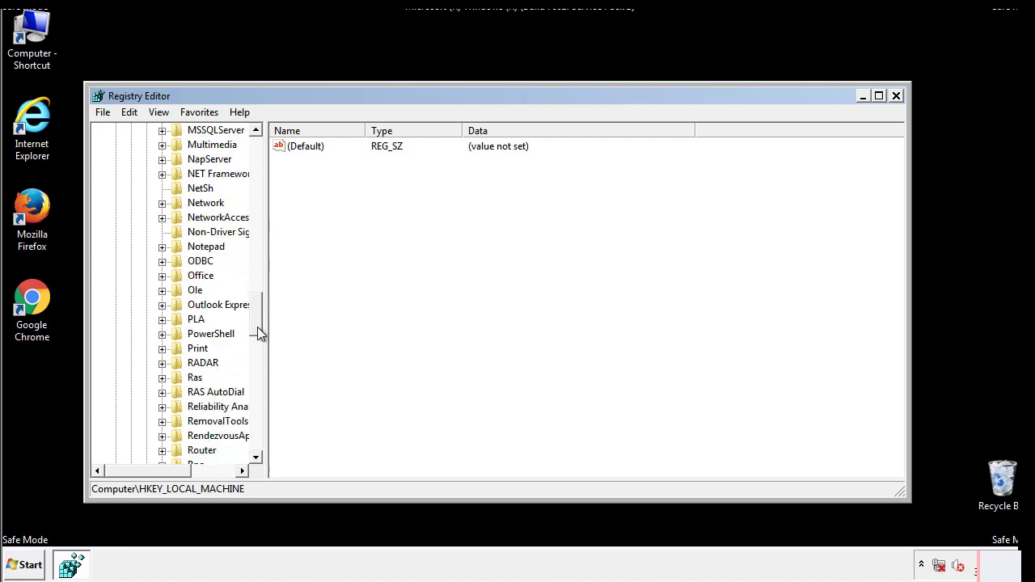
scroll(down, 3)
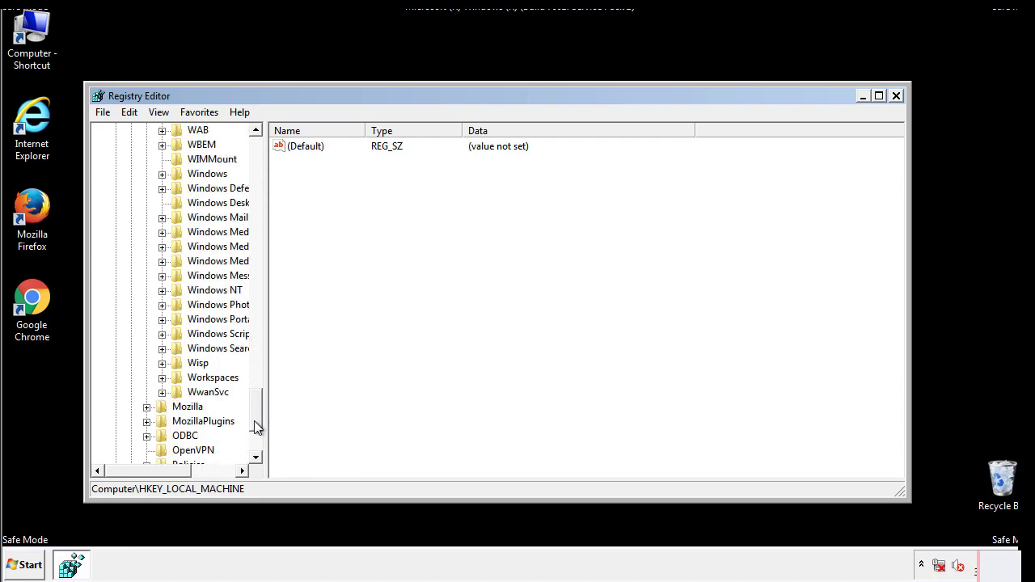
click(161, 247)
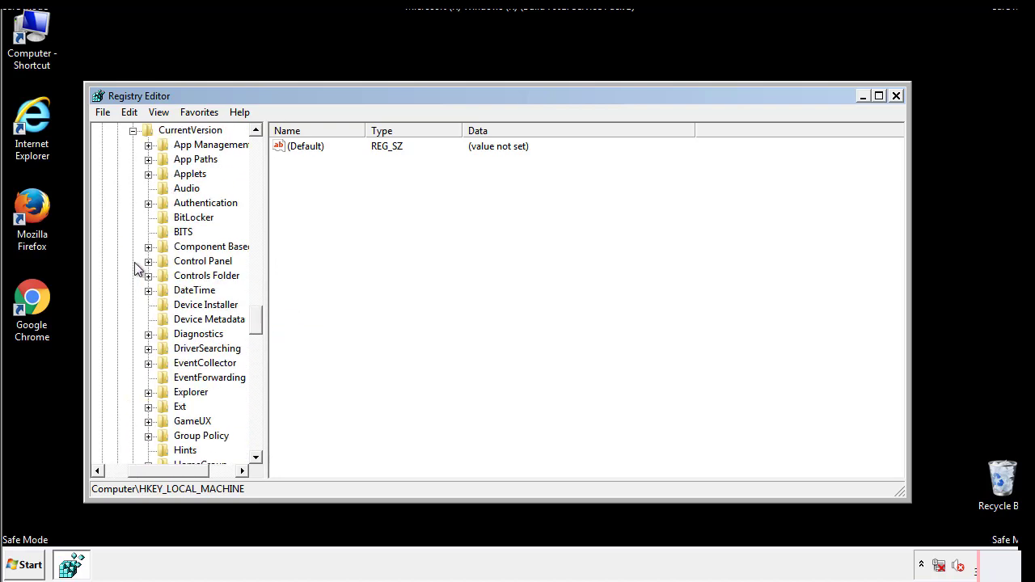
Step: Delete the tappi.loc value from the HKLM Run key, leaving only the VMware entry
scroll(down, 3)
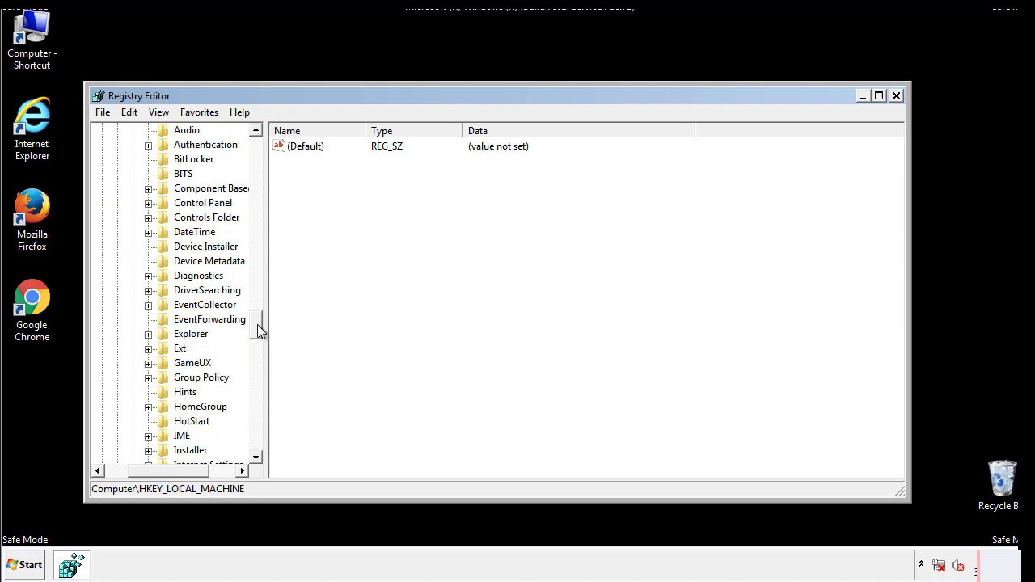
scroll(down, 3)
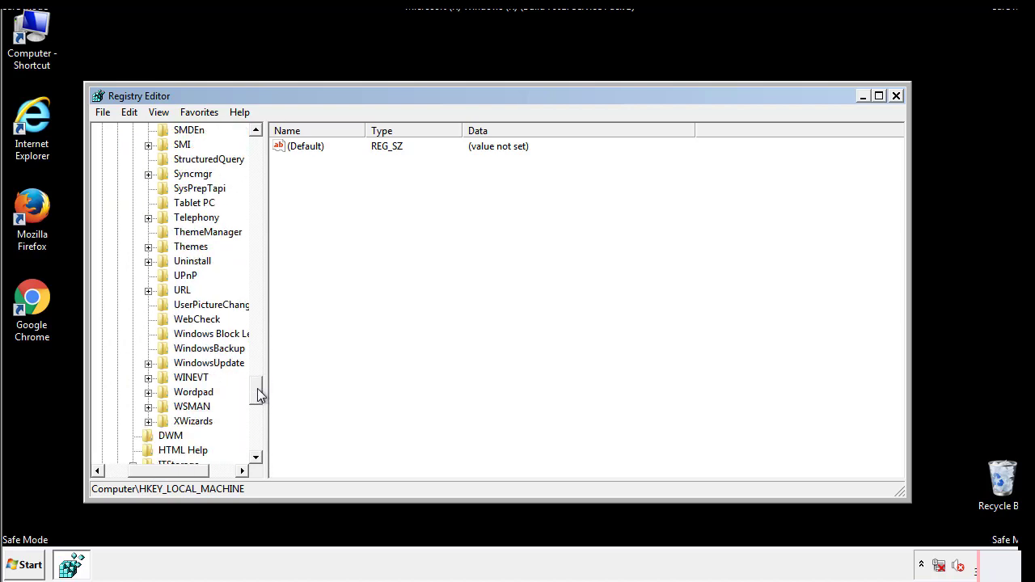
scroll(up, 3)
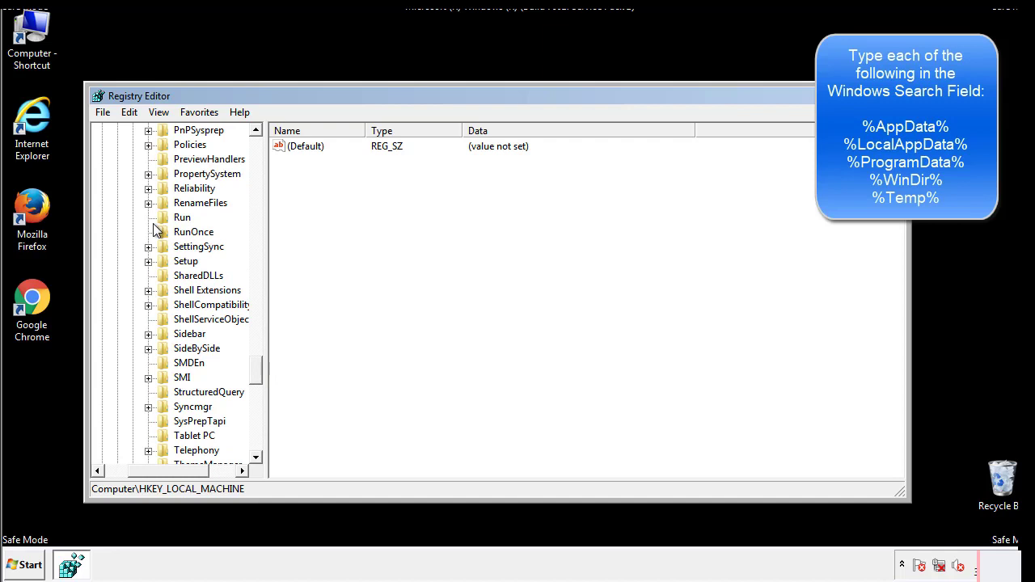
click(182, 217)
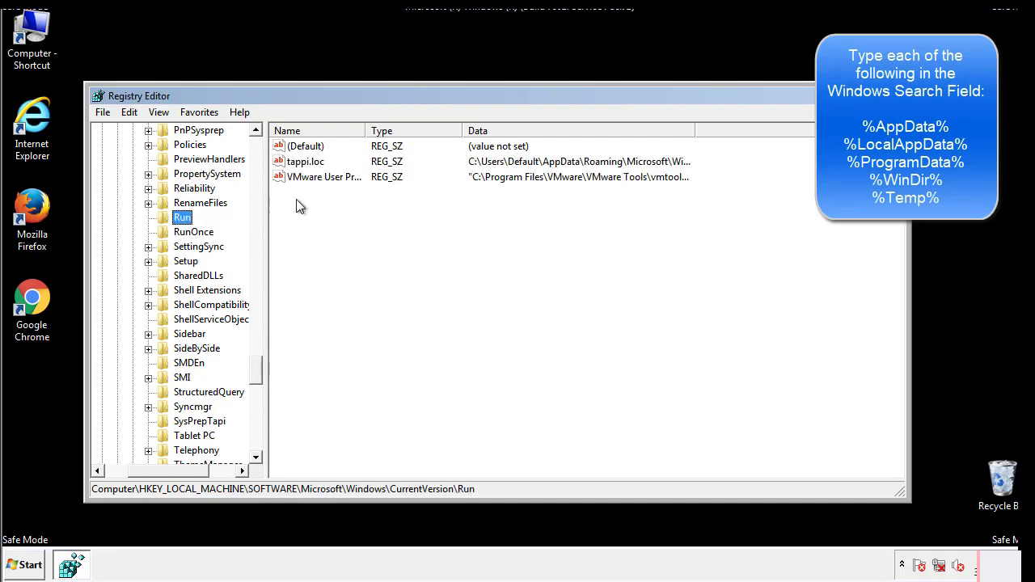
mouse_move(667, 178)
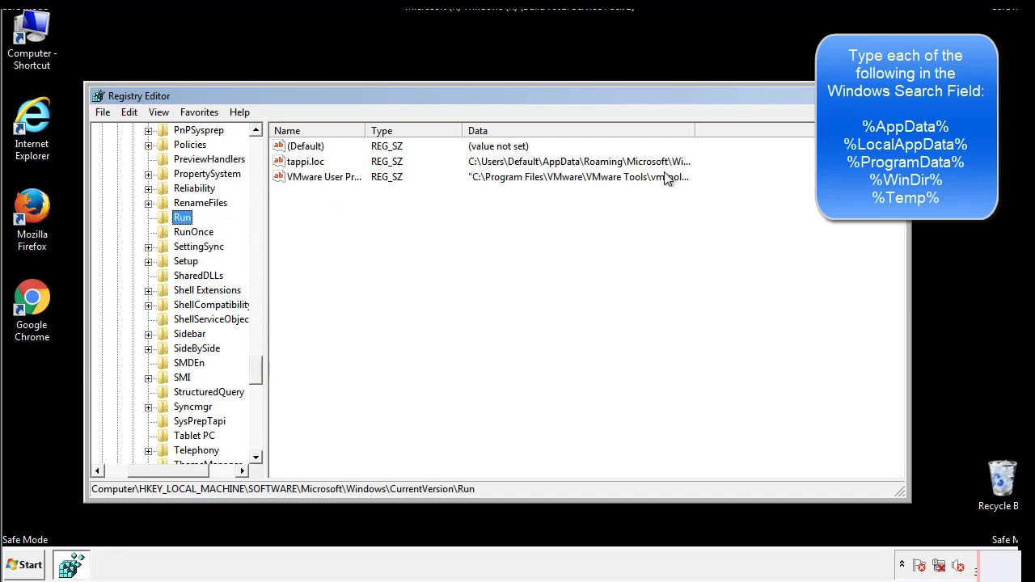
click(305, 160)
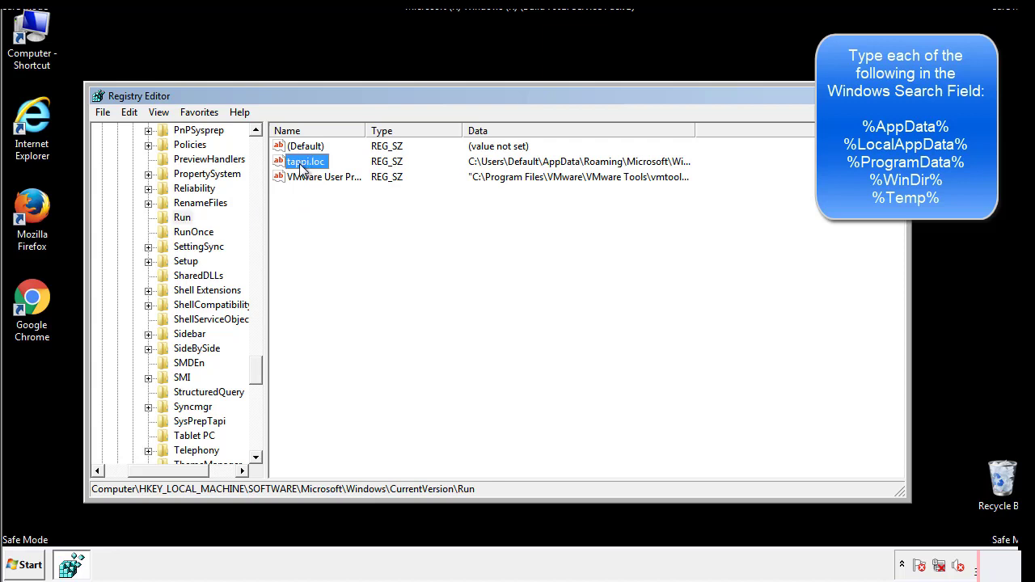
key(Delete)
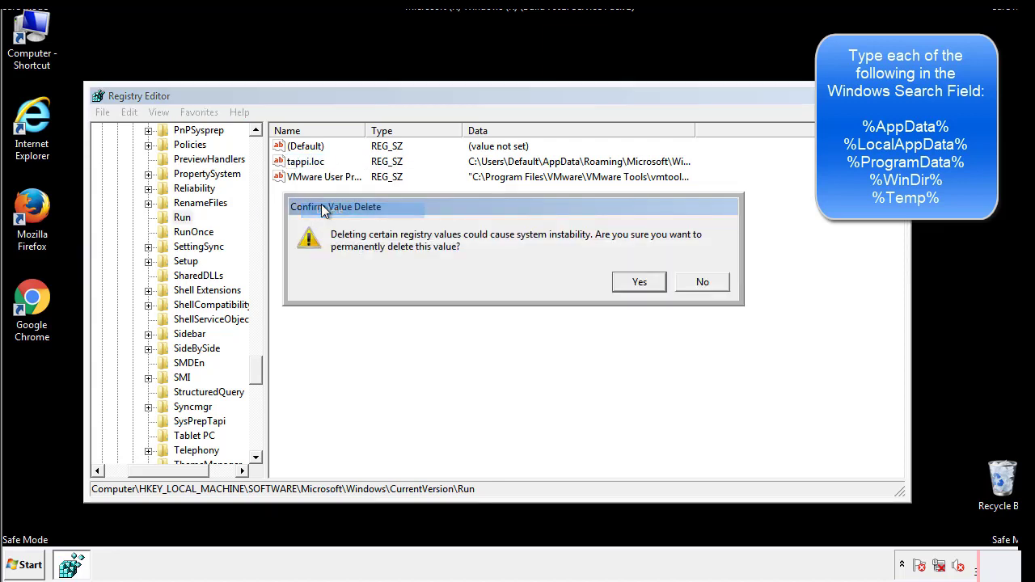
click(638, 281)
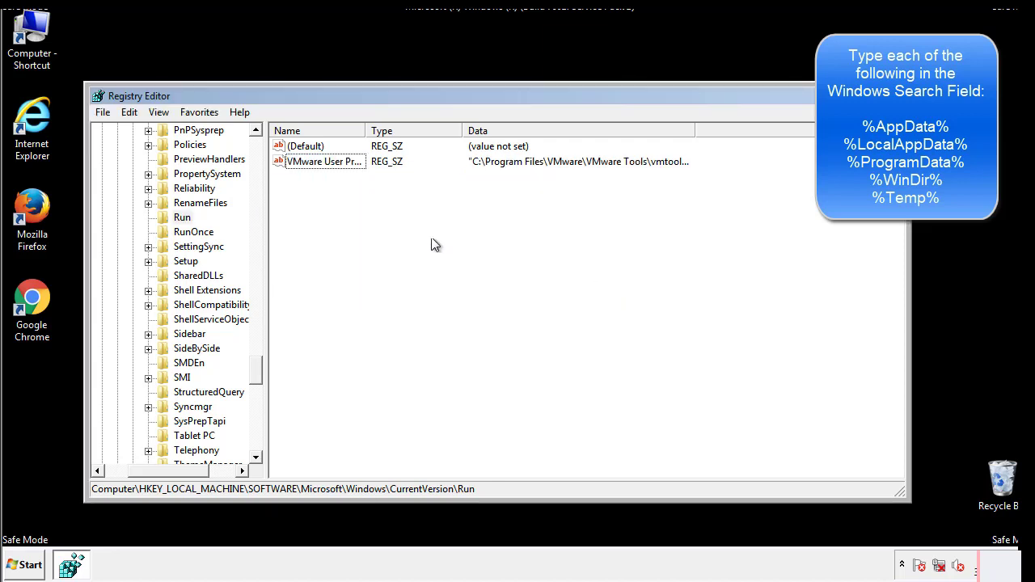
scroll(down, 3)
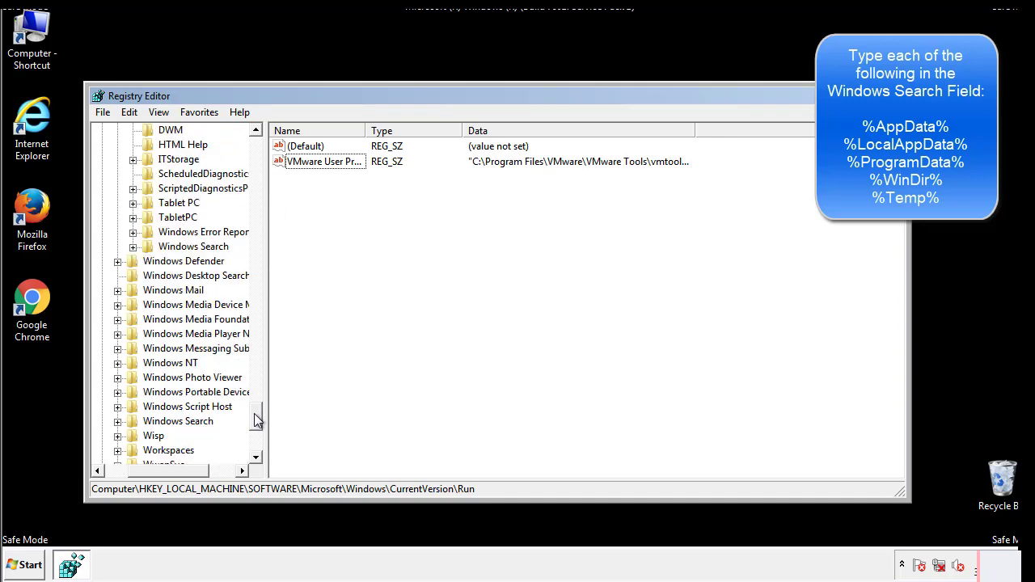
scroll(down, 3)
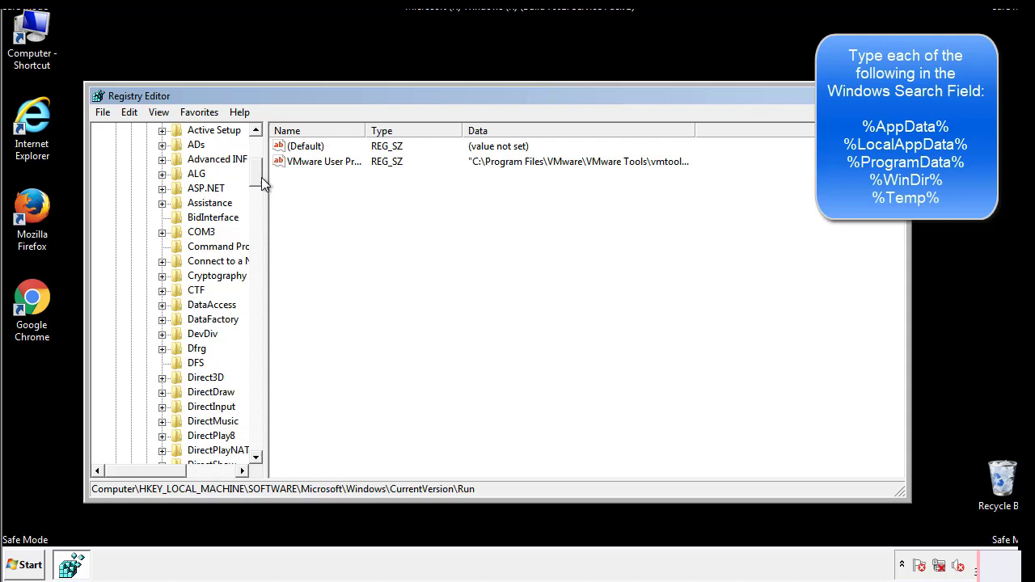
Step: Collapse HKLM and expand HKEY_CURRENT_USER\Software\Microsoft in the registry tree
click(116, 173)
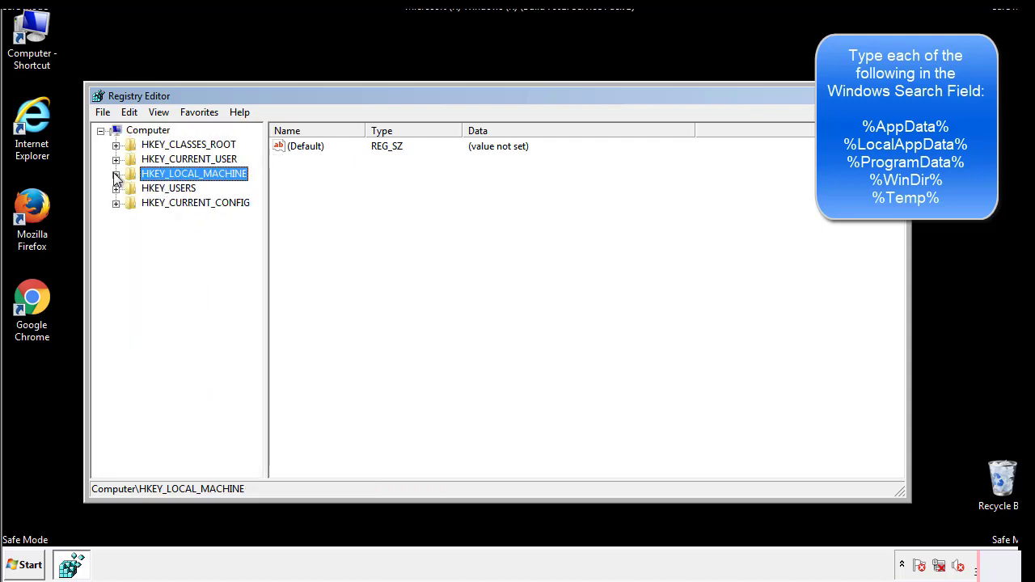
click(115, 158)
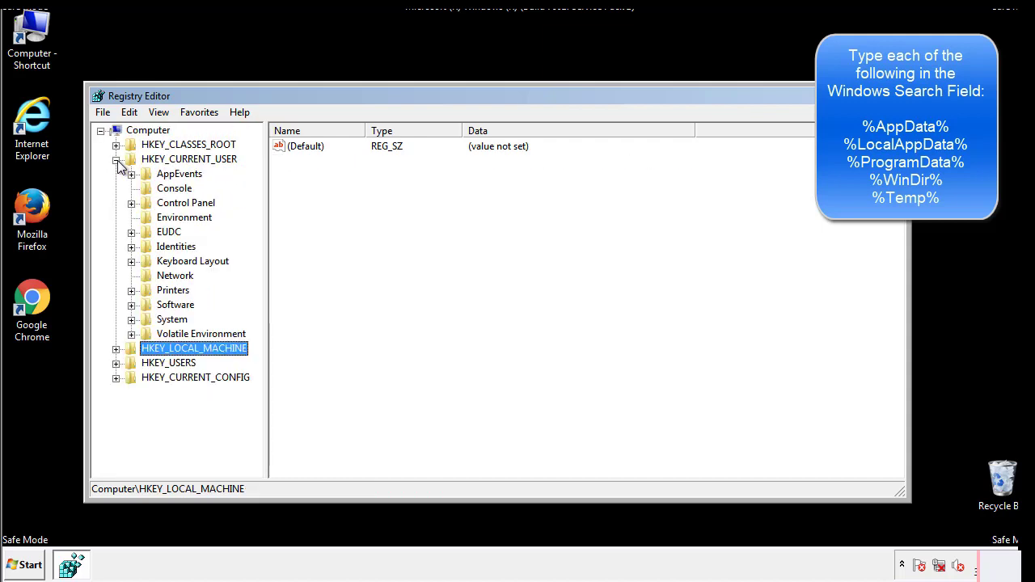
mouse_move(132, 259)
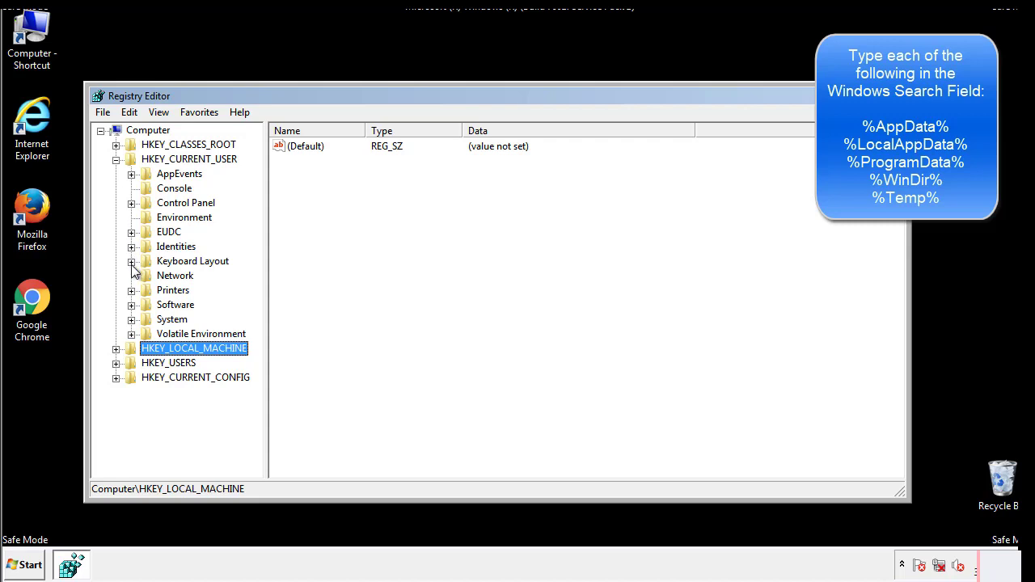
click(131, 305)
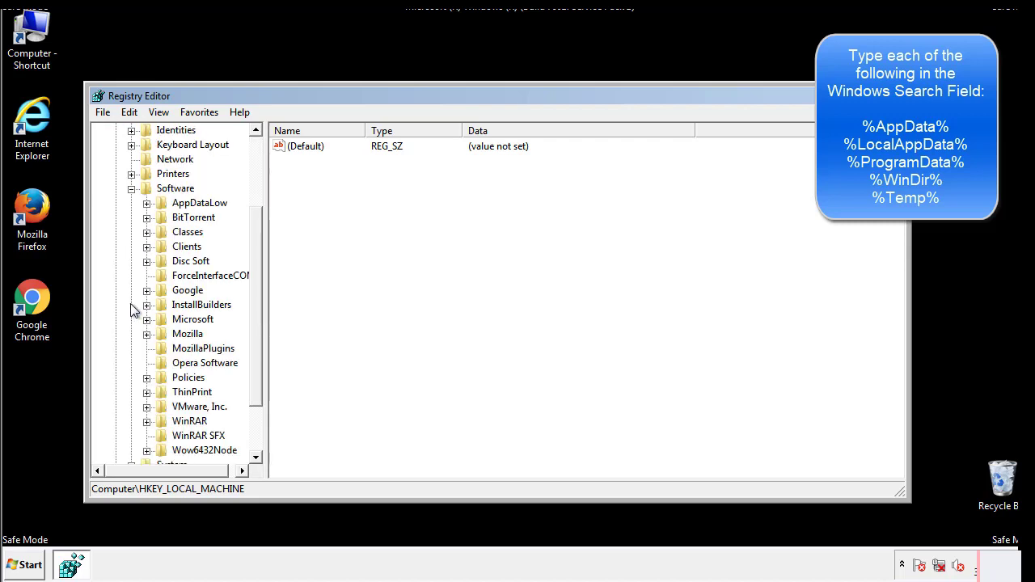
scroll(down, 3)
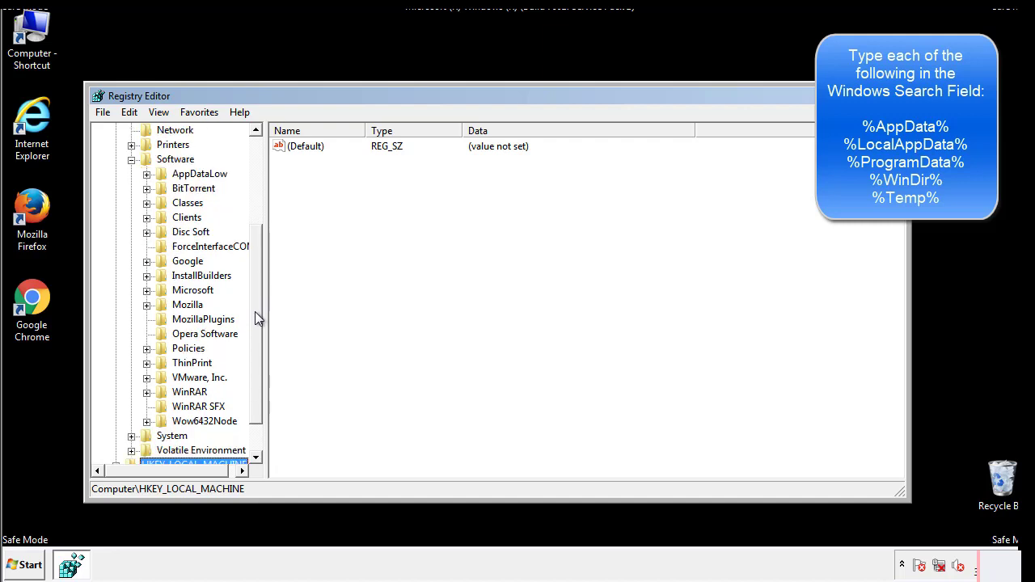
mouse_move(164, 325)
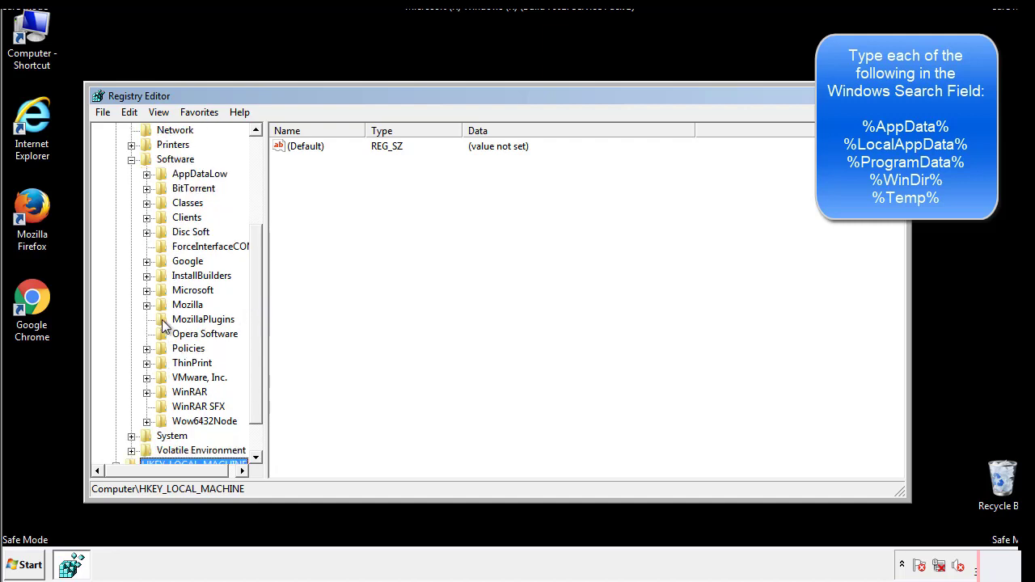
mouse_move(160, 223)
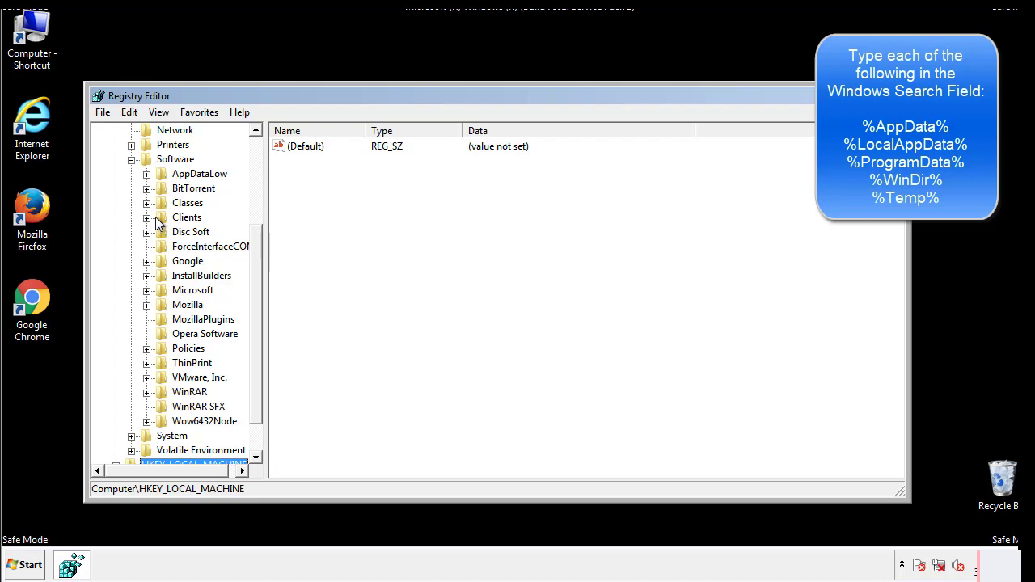
click(147, 290)
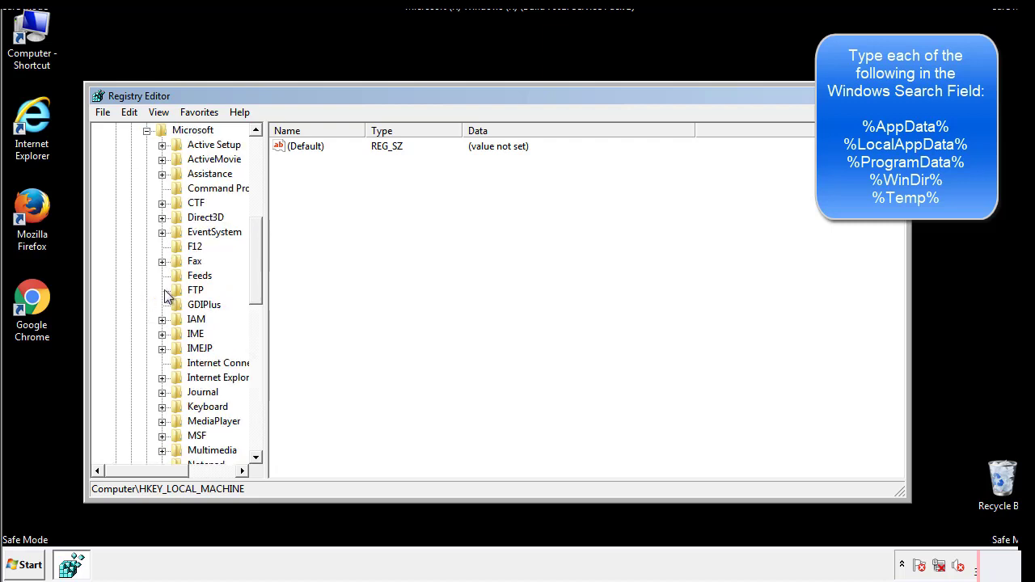
scroll(down, 3)
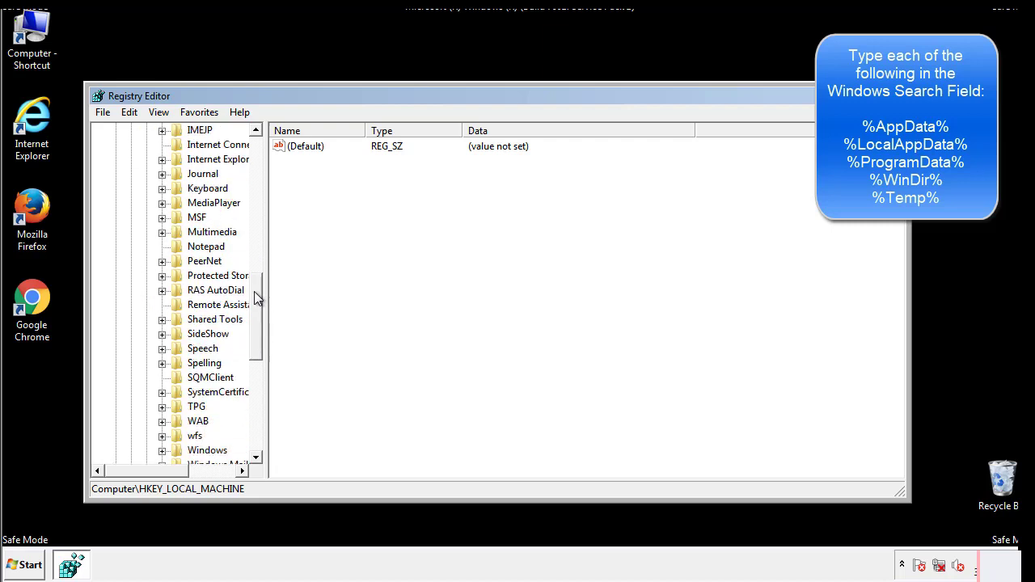
scroll(down, 3)
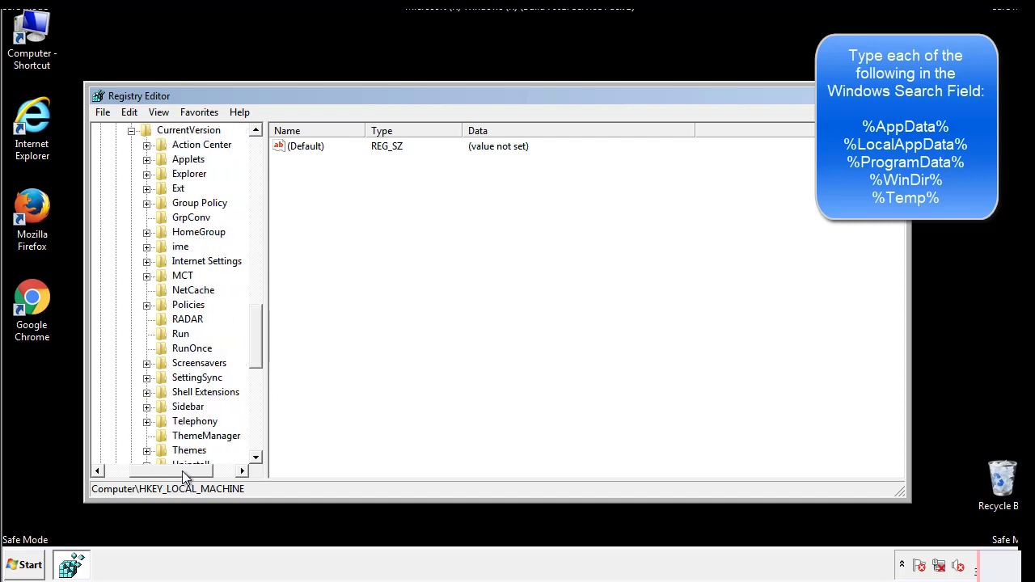
Step: Review the HKCU Run key's DAEMON Tools entry, then select the HKCU Windows key
click(180, 333)
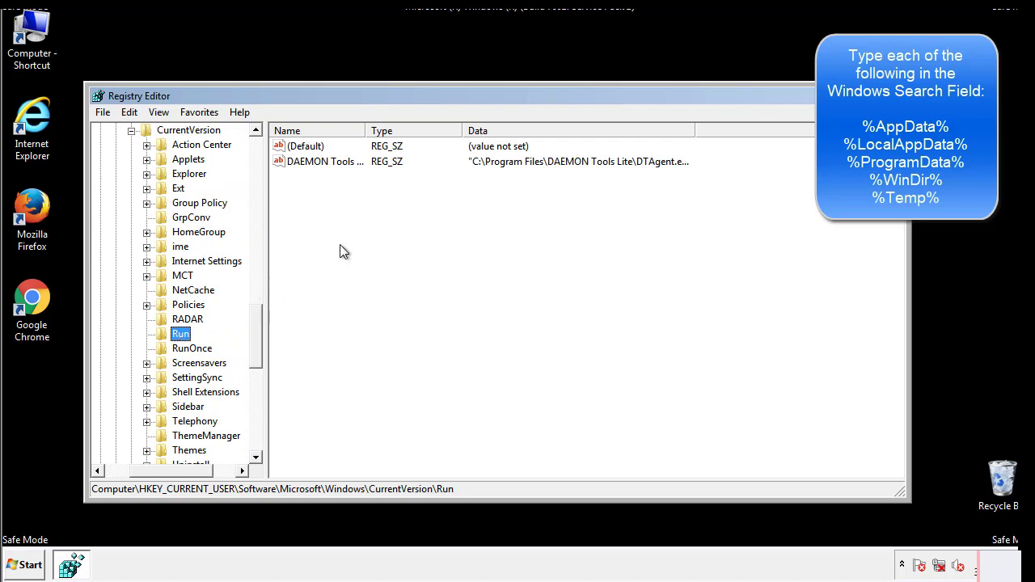
mouse_move(336, 178)
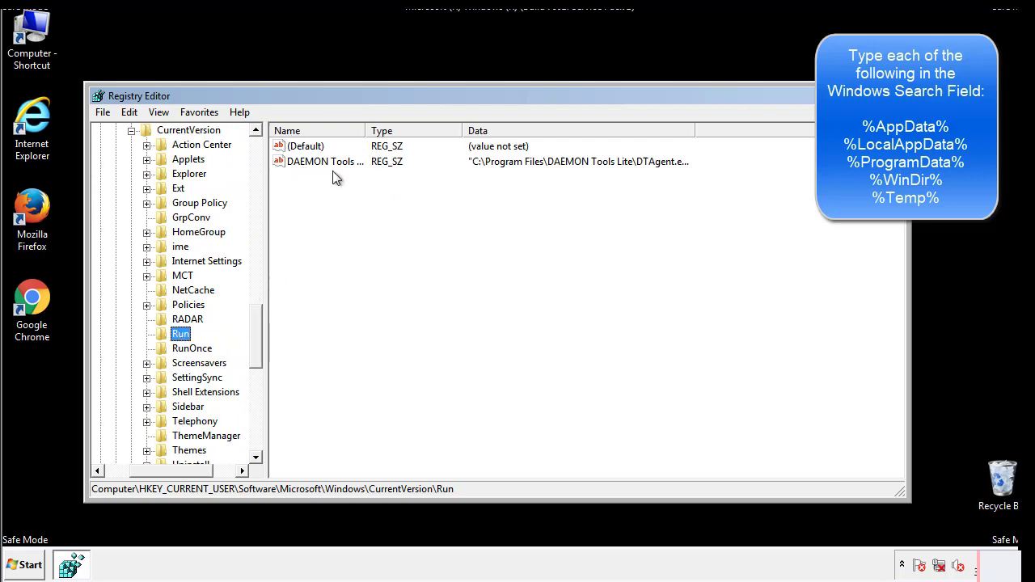
mouse_move(443, 190)
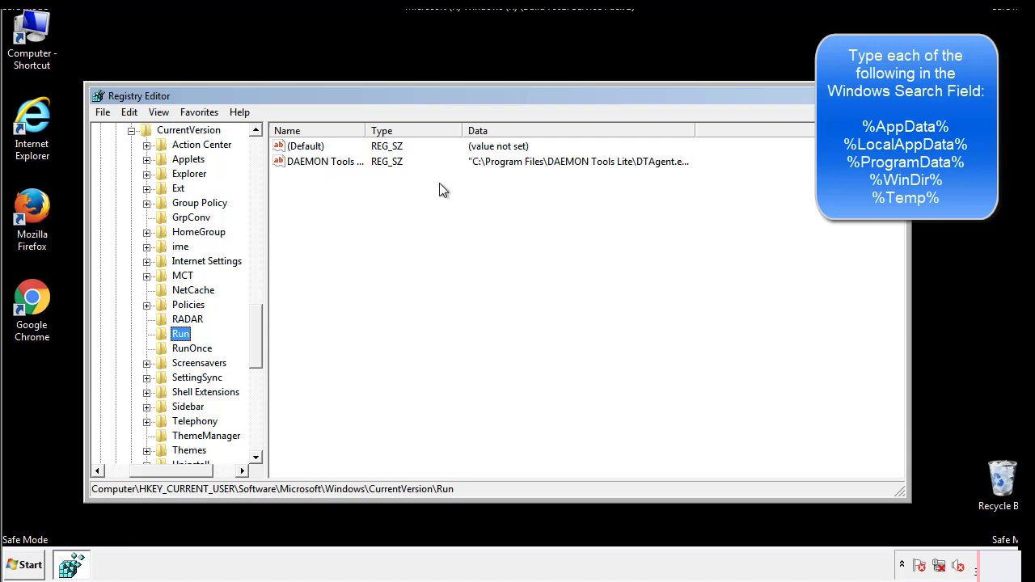
click(307, 147)
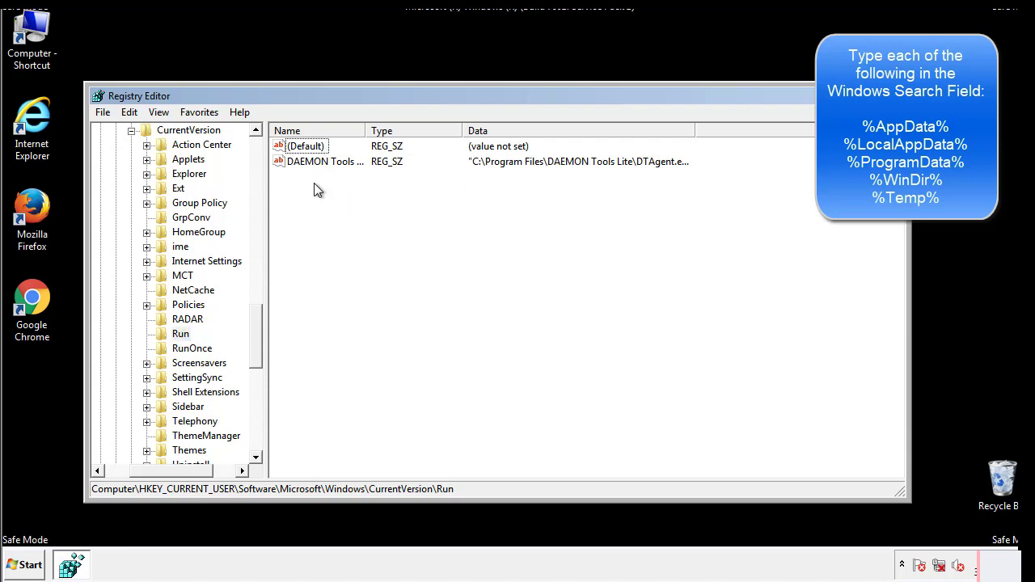
mouse_move(375, 191)
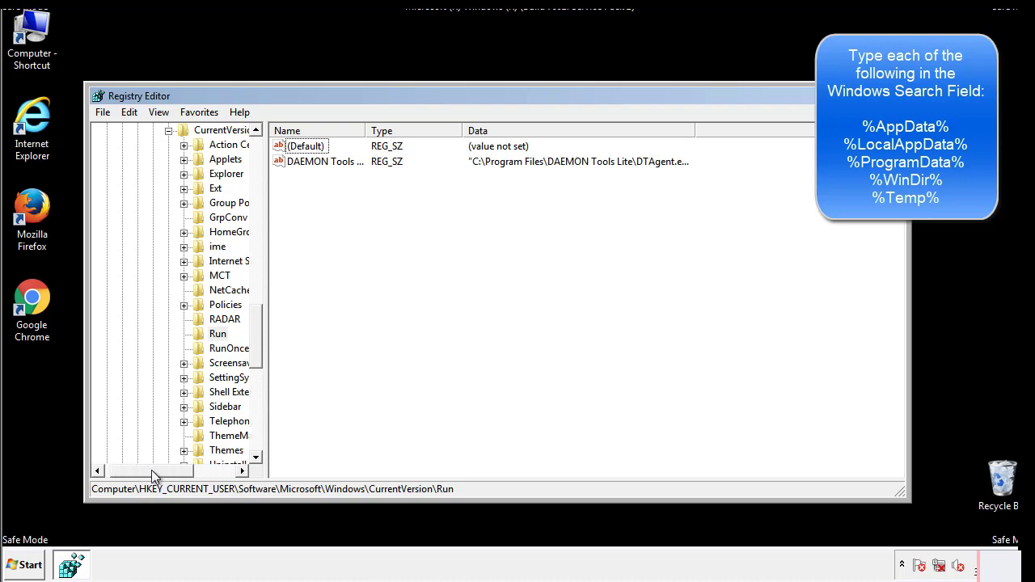
scroll(up, 3)
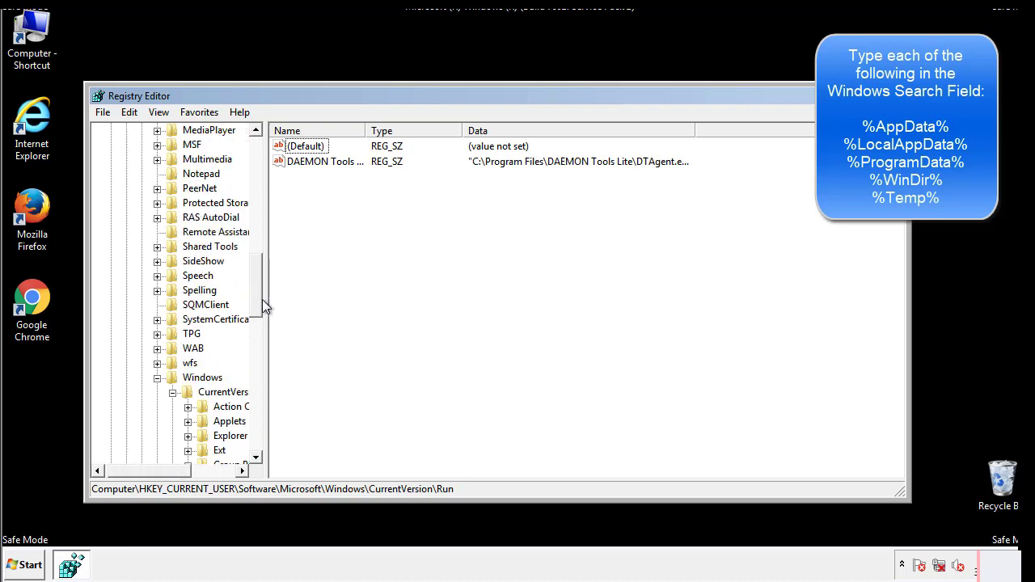
click(202, 376)
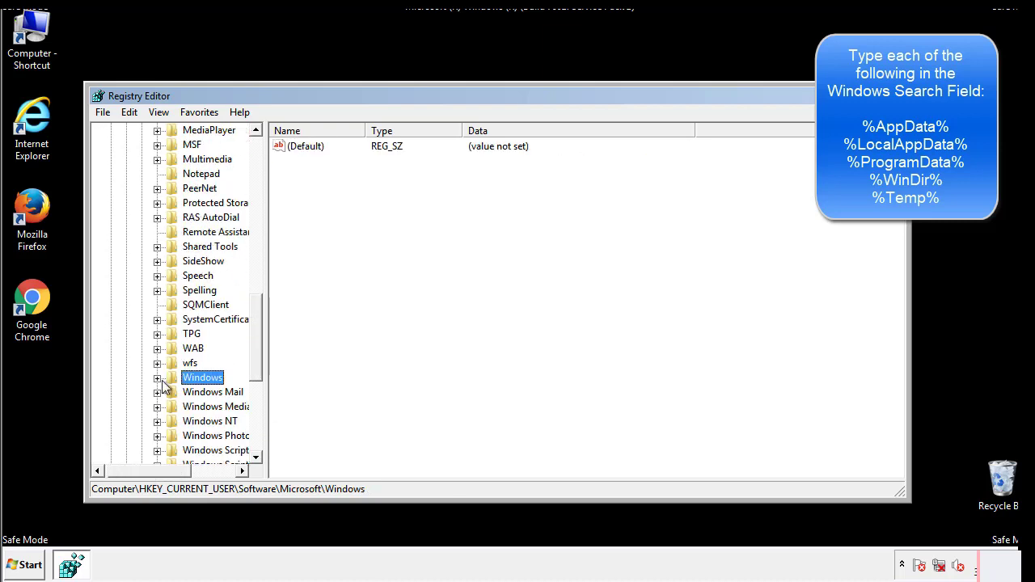
scroll(up, 3)
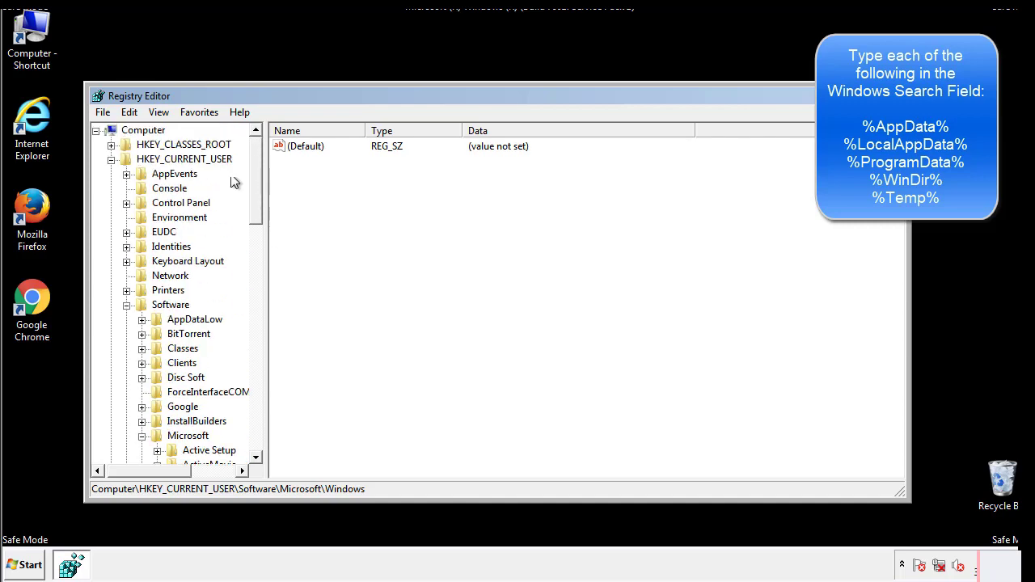
Step: Search the registry for %temp% to reach the Temporary Files cache key
click(129, 112)
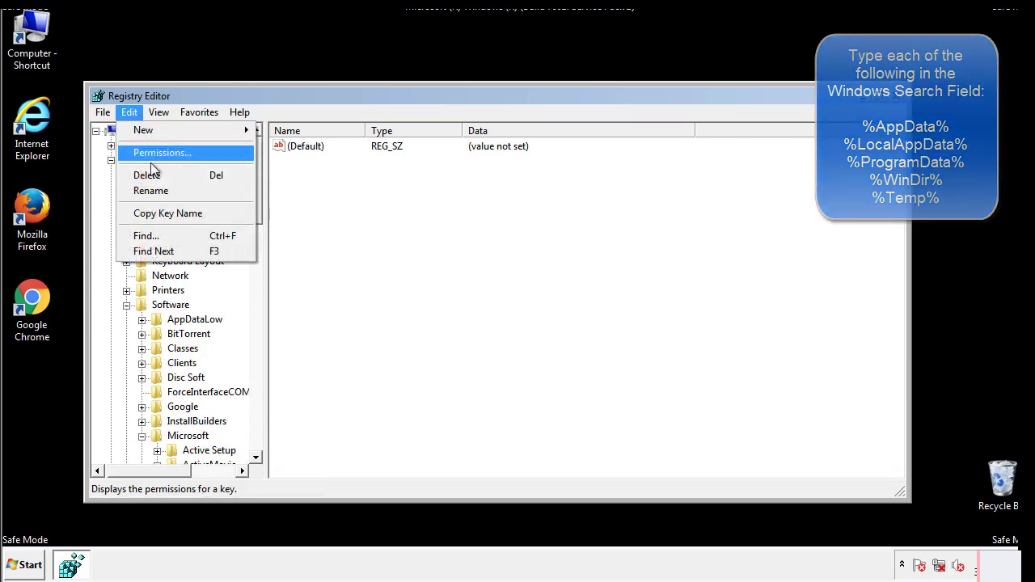
click(145, 235)
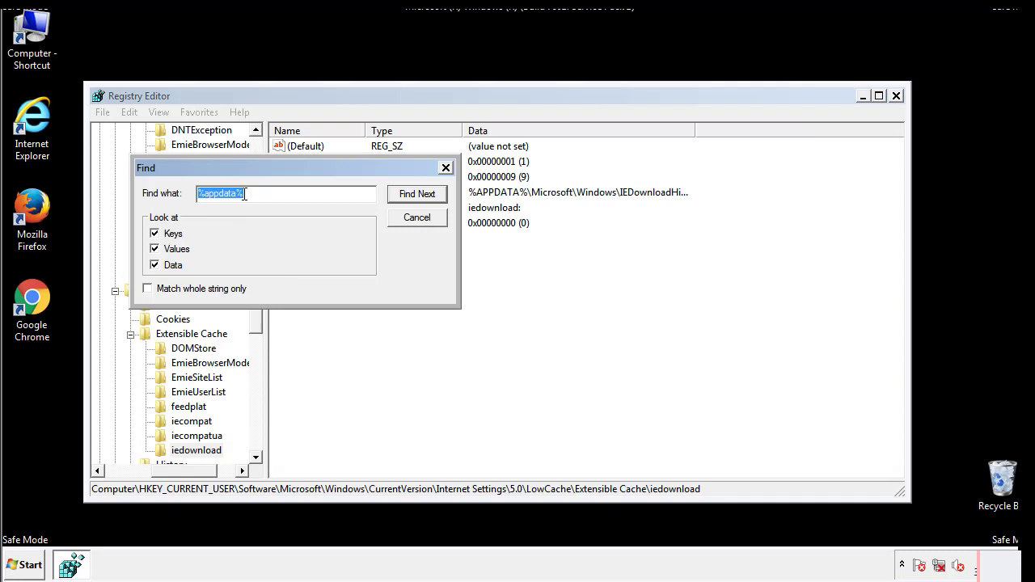
text(%4)
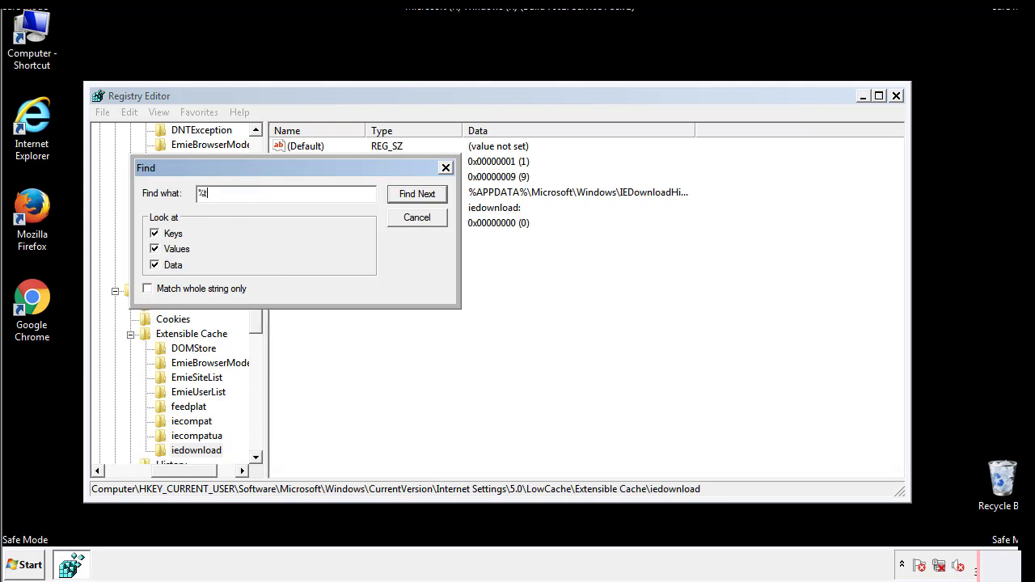
text(temp%)
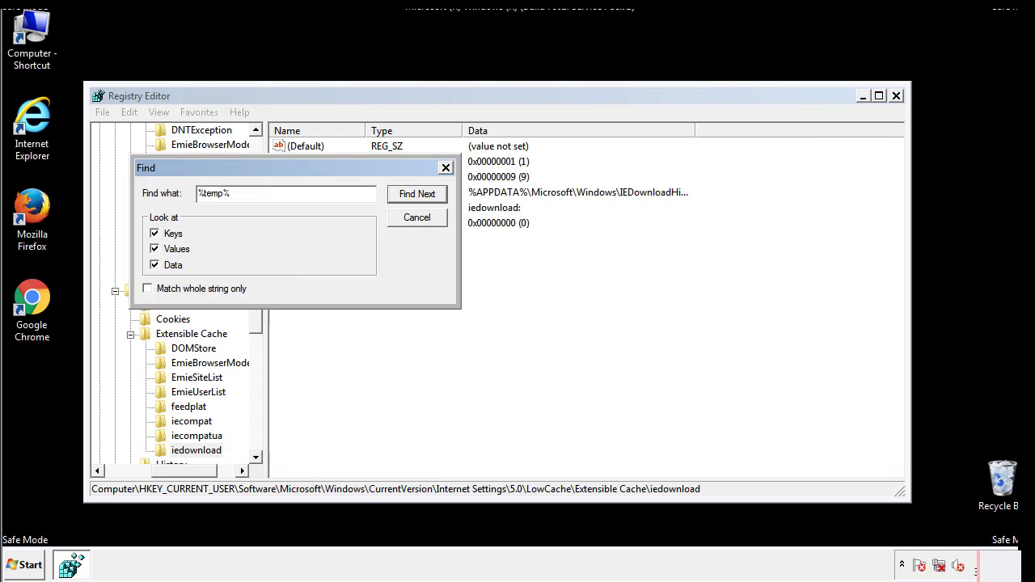
click(416, 193)
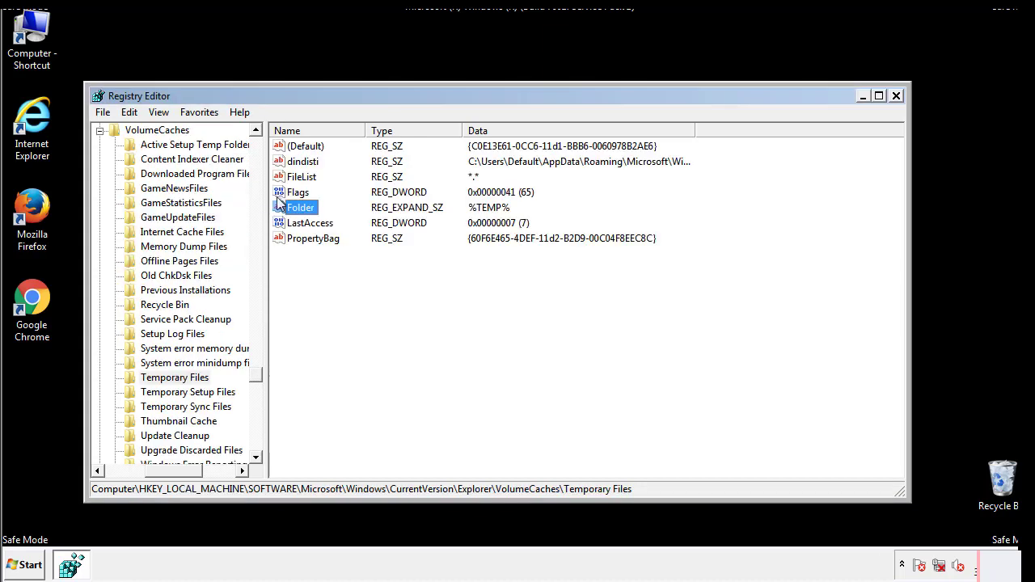
click(337, 267)
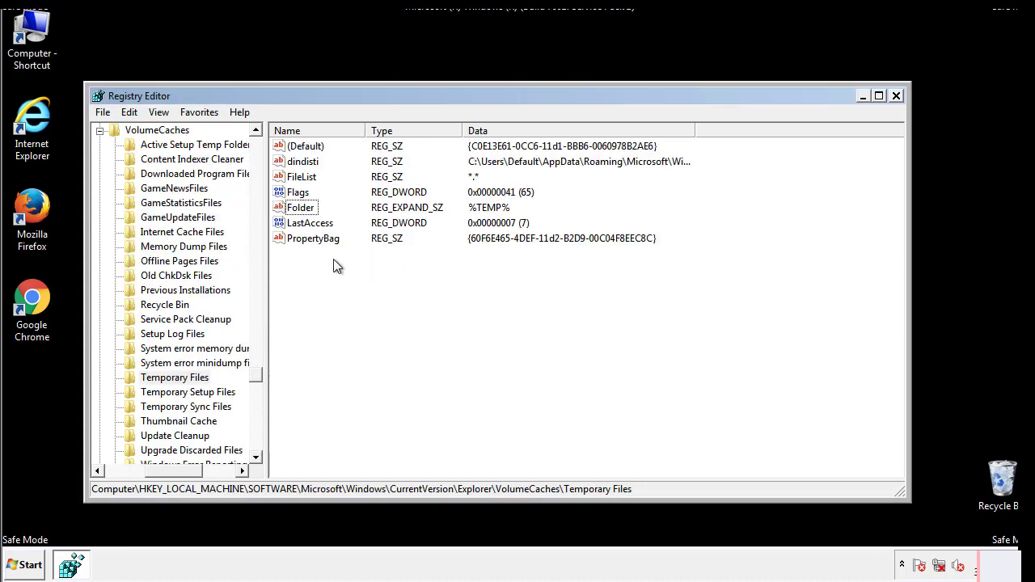
Step: Delete all Temporary Files key values, including dindisti, and close Registry Editor
key(ctrl+a)
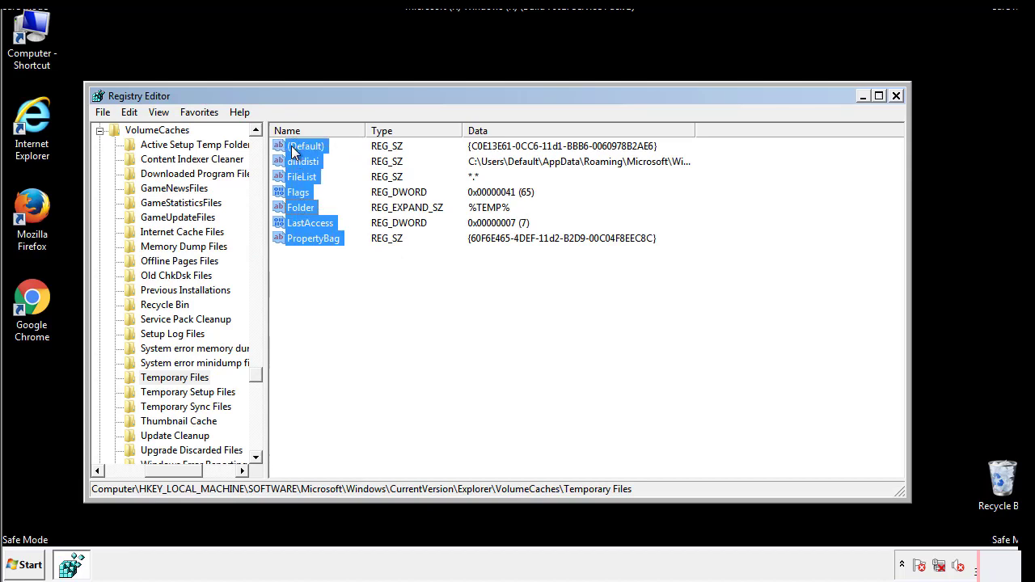
right_click(306, 146)
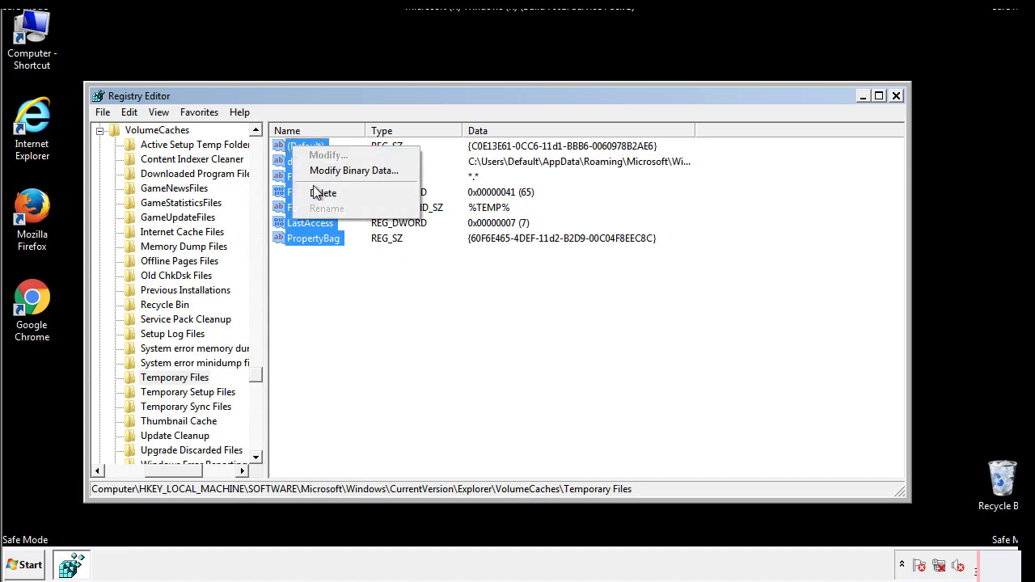
click(323, 193)
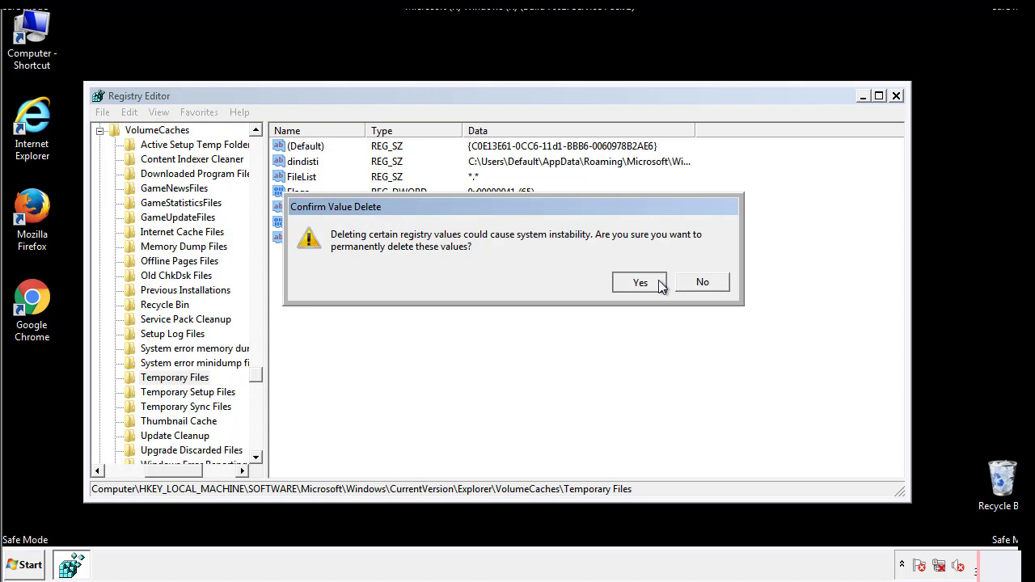
click(640, 282)
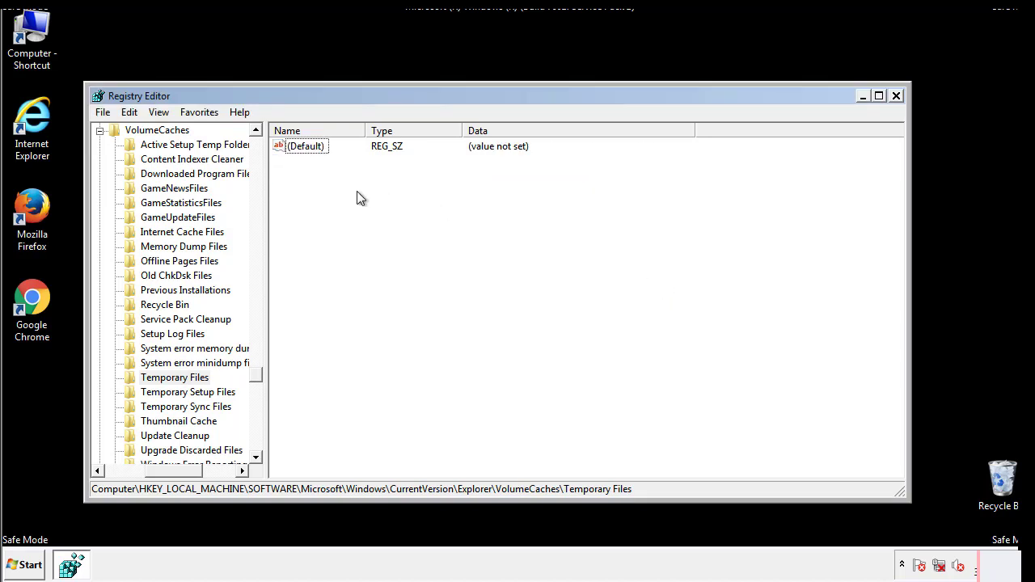
mouse_move(896, 96)
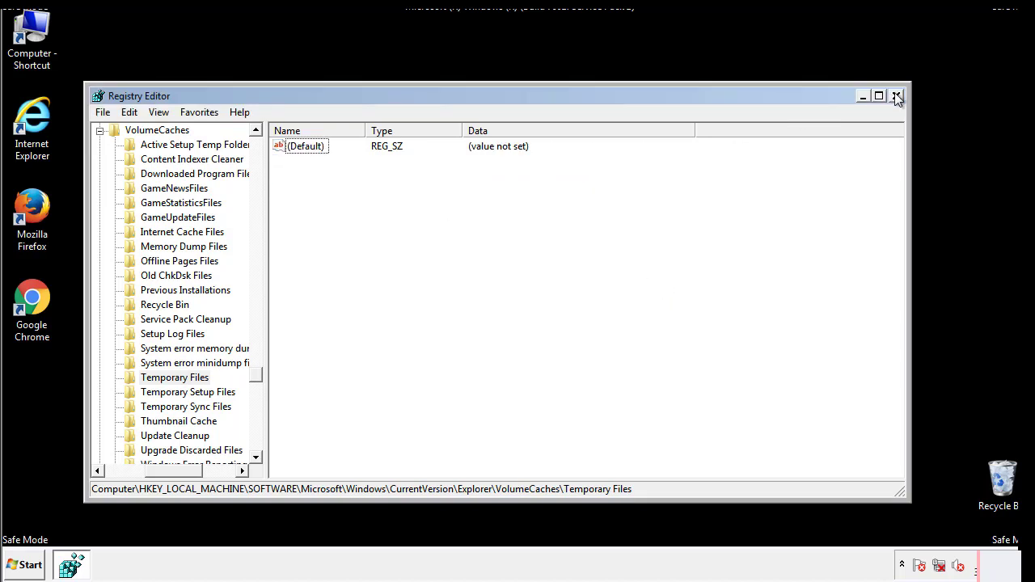
click(896, 95)
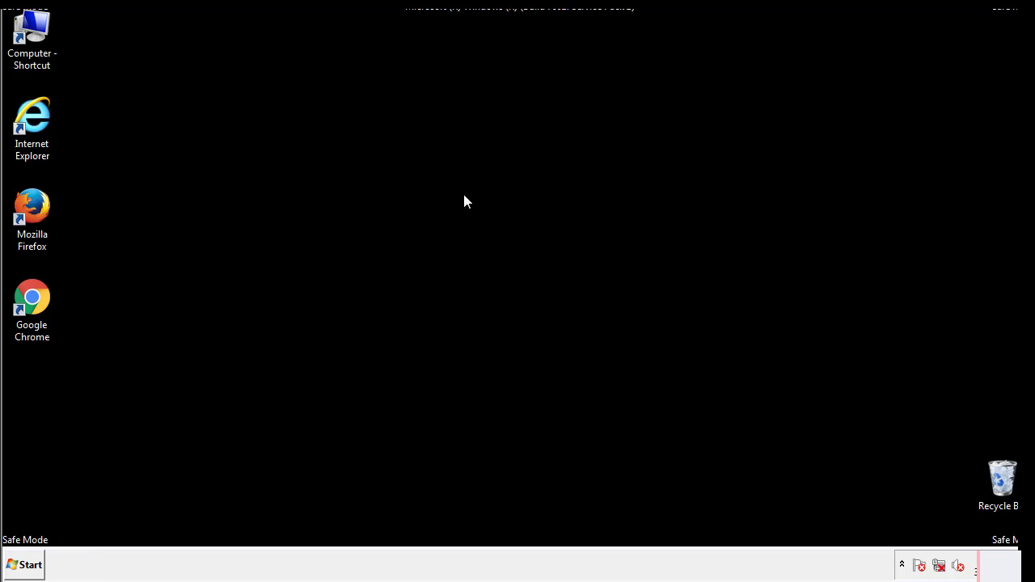
mouse_move(43, 405)
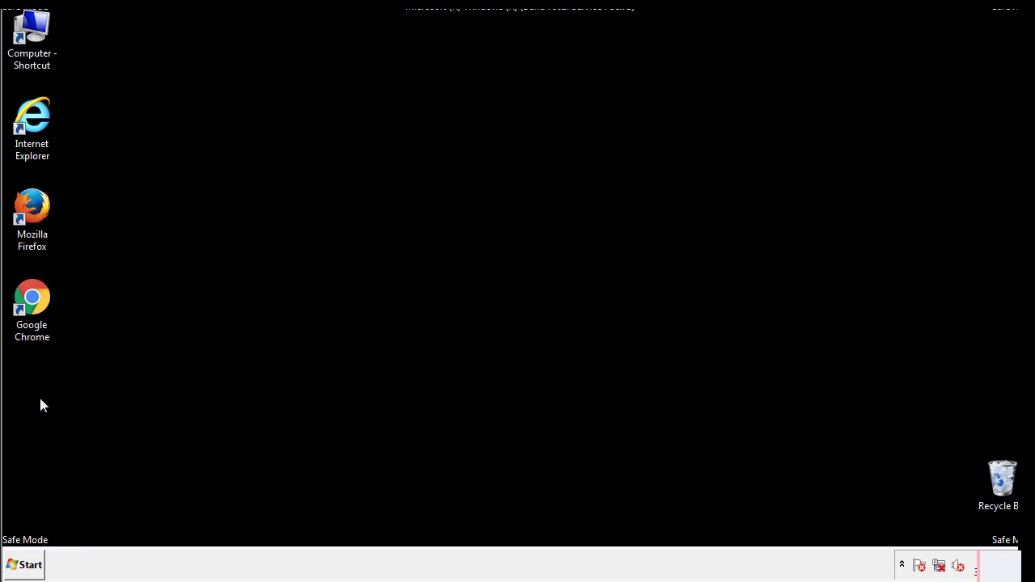
Step: Uncheck Safe boot in msconfig's Boot tab, apply it, and restart Windows
click(25, 565)
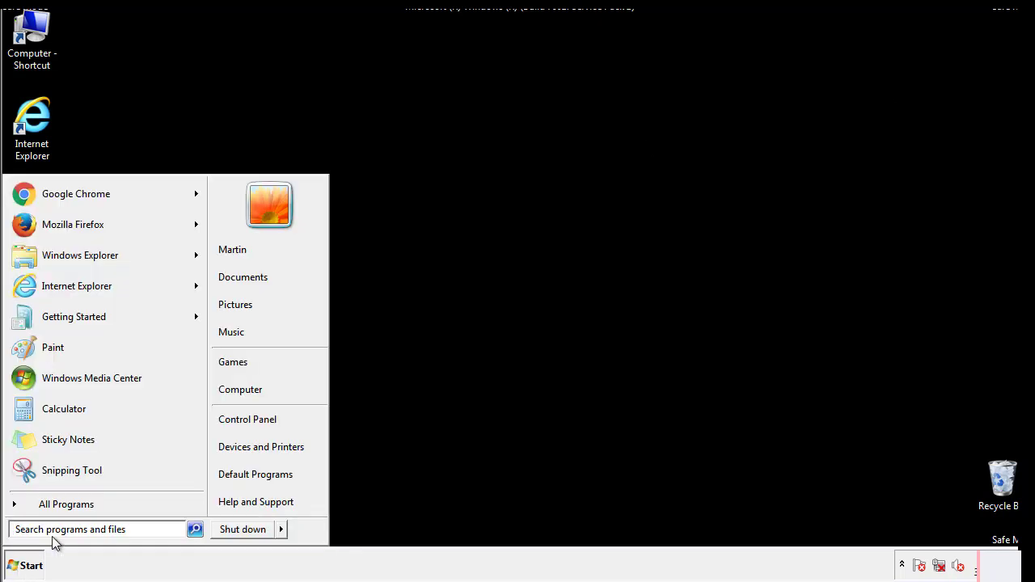
text(mscon)
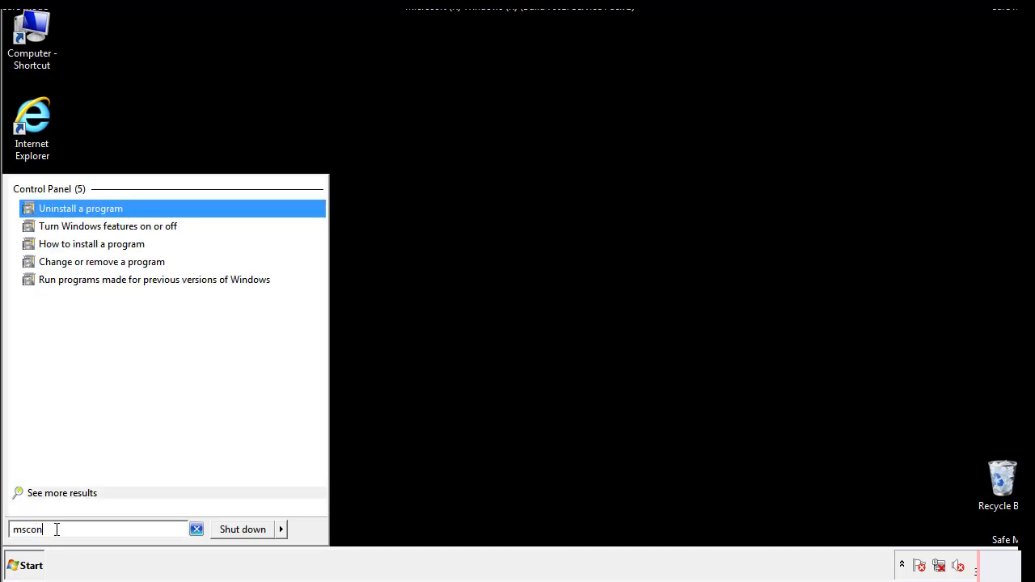
text(fig)
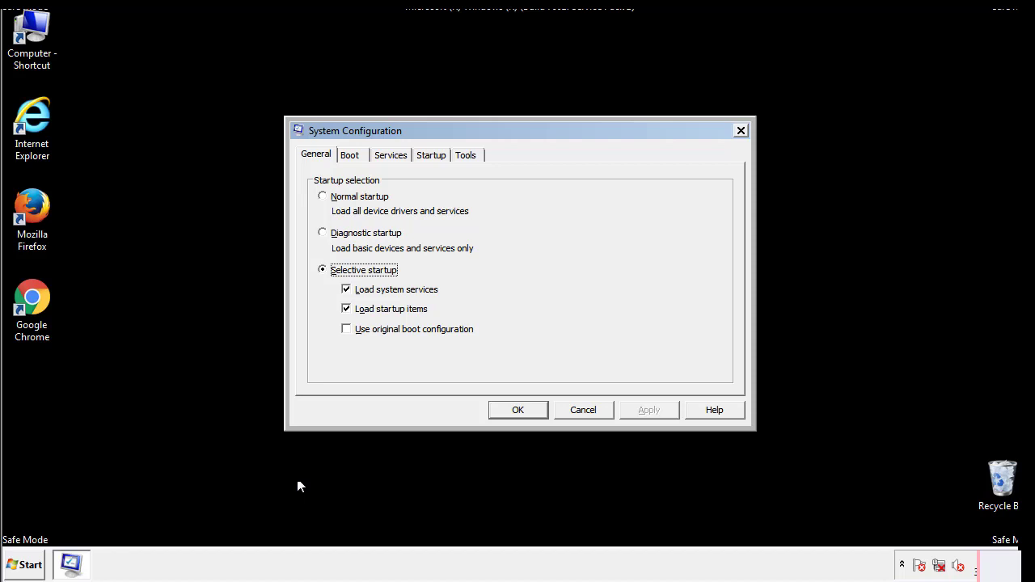
click(349, 155)
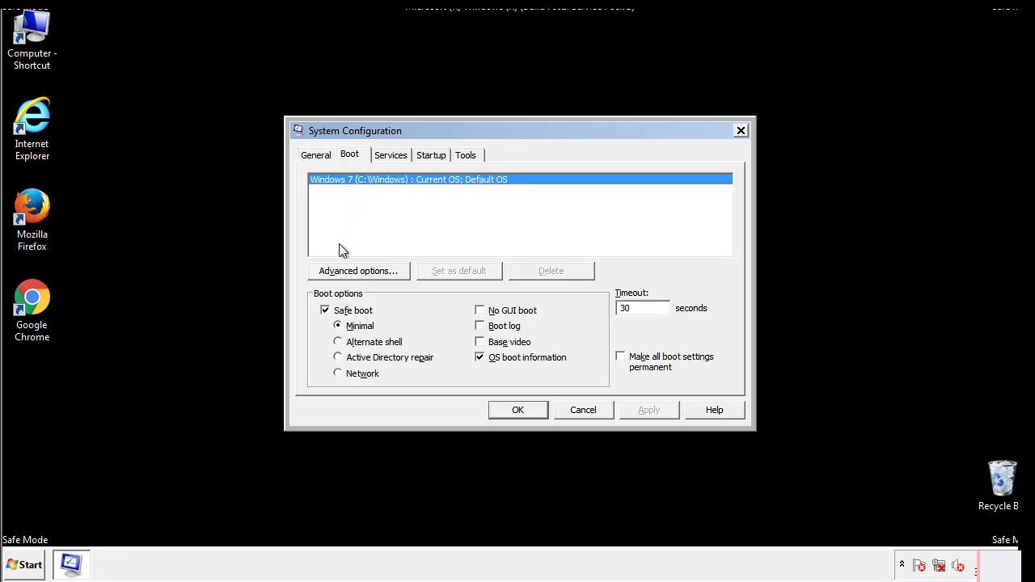
click(325, 310)
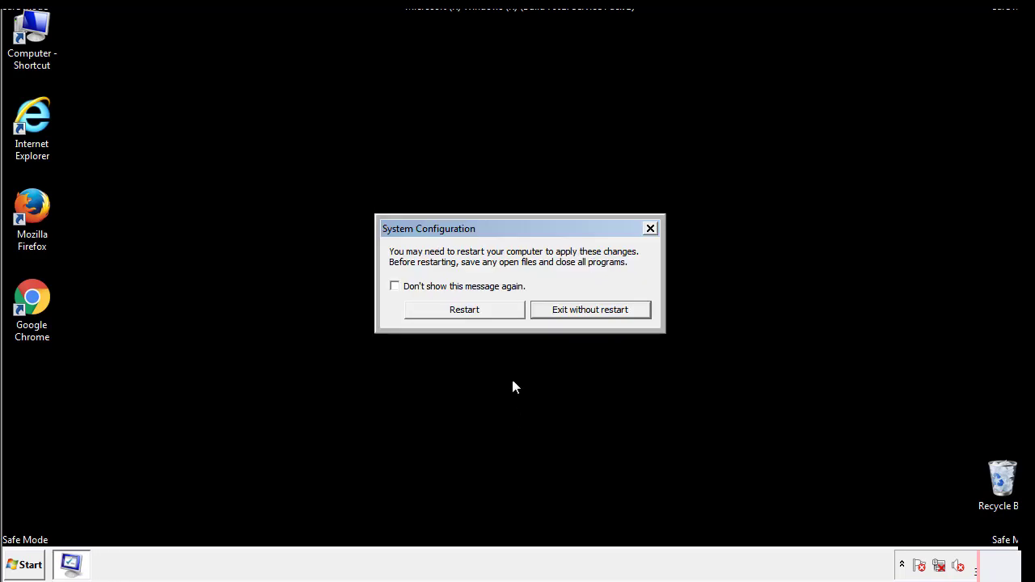
click(464, 309)
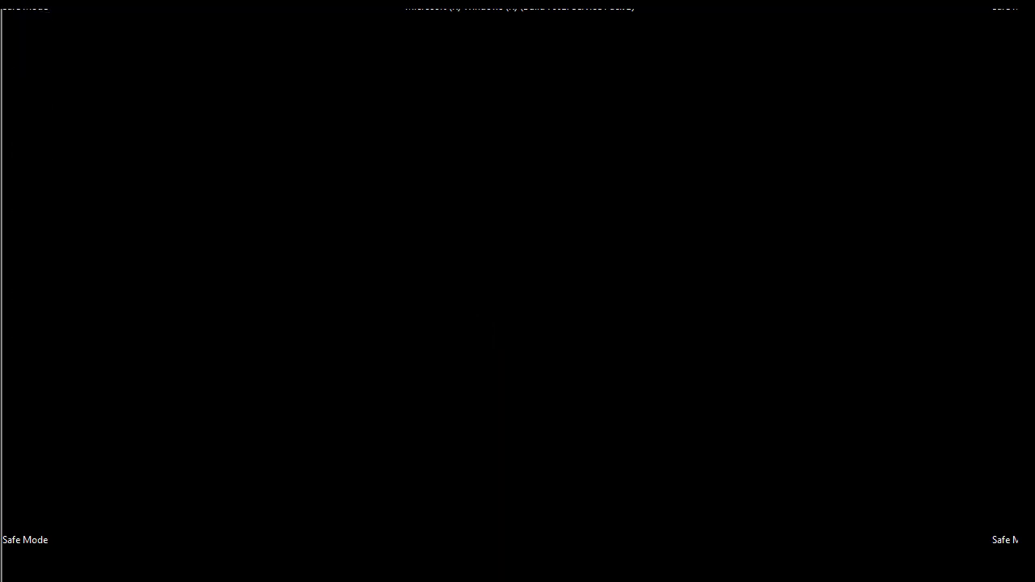